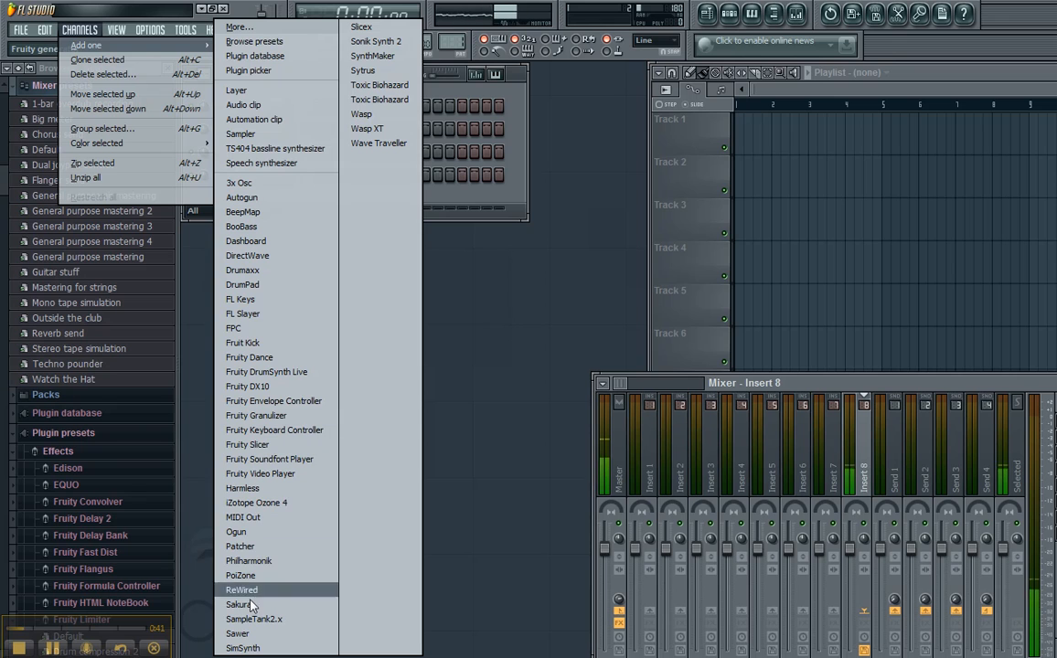
{"action": "mouse_move", "coordinate": [269, 459]}
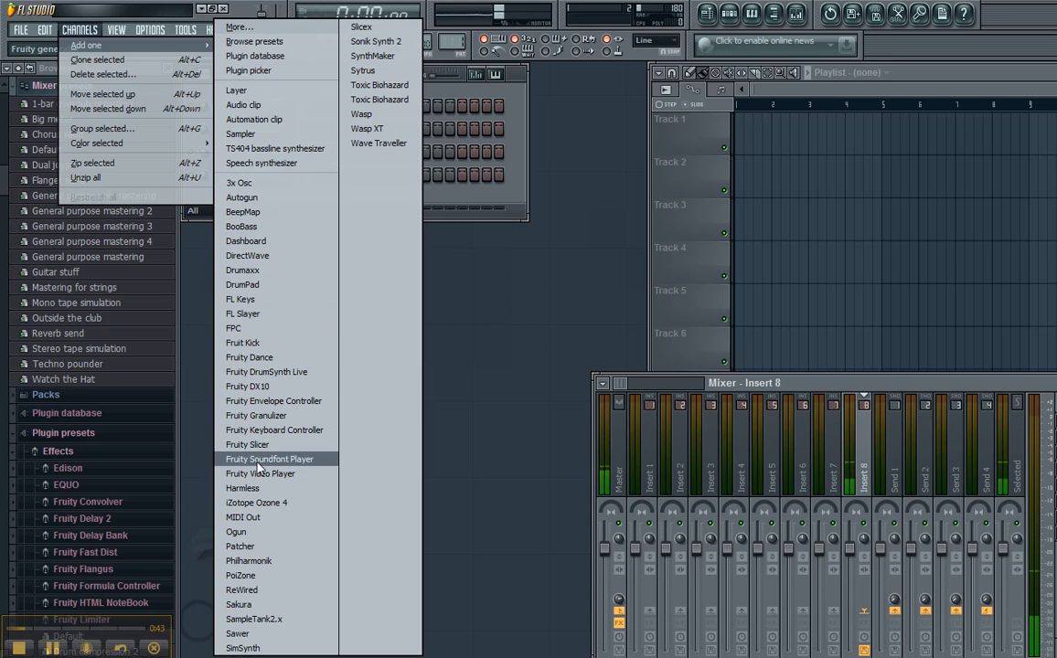
{"action": "mouse_move", "coordinate": [285, 468]}
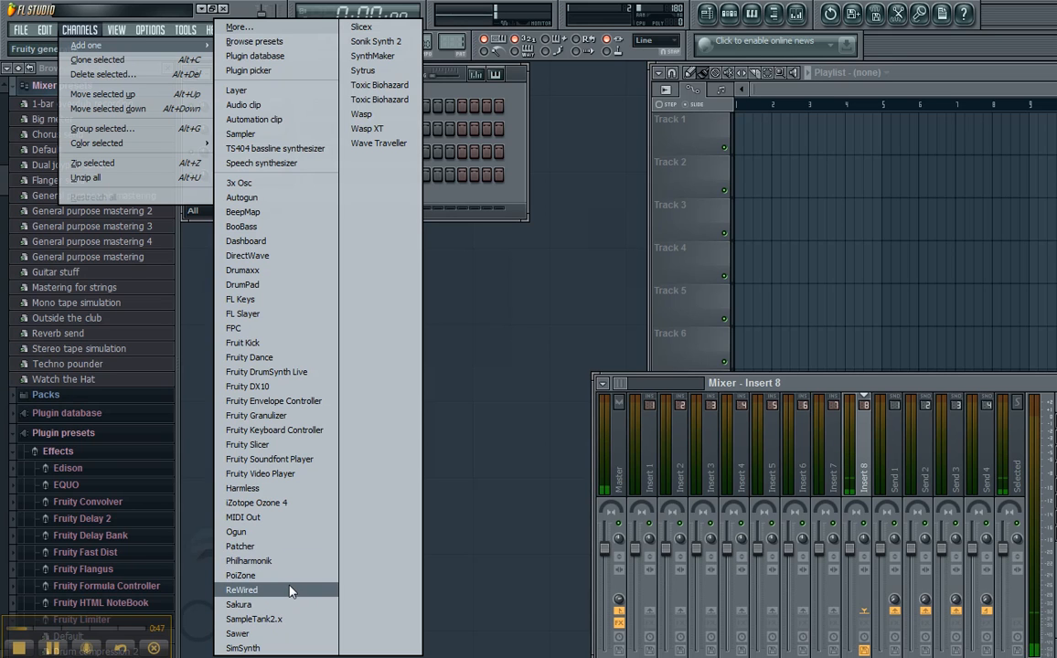
{"action": "mouse_move", "coordinate": [278, 545]}
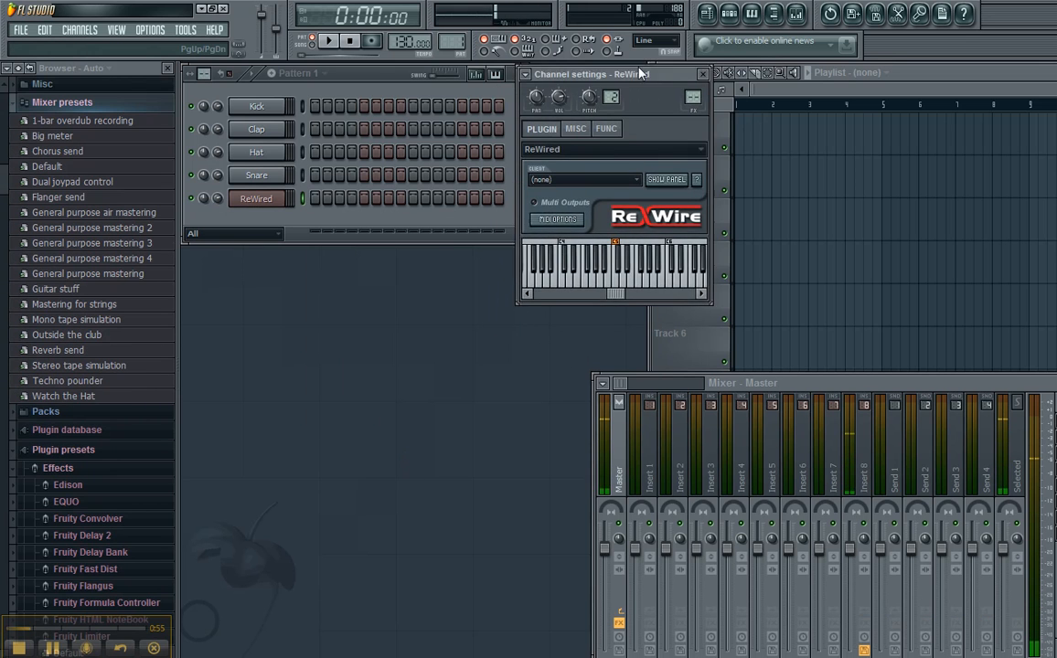
- Assign the ReWired channel to a free mixer track via its options menu
{"action": "left_click", "coordinate": [256, 198]}
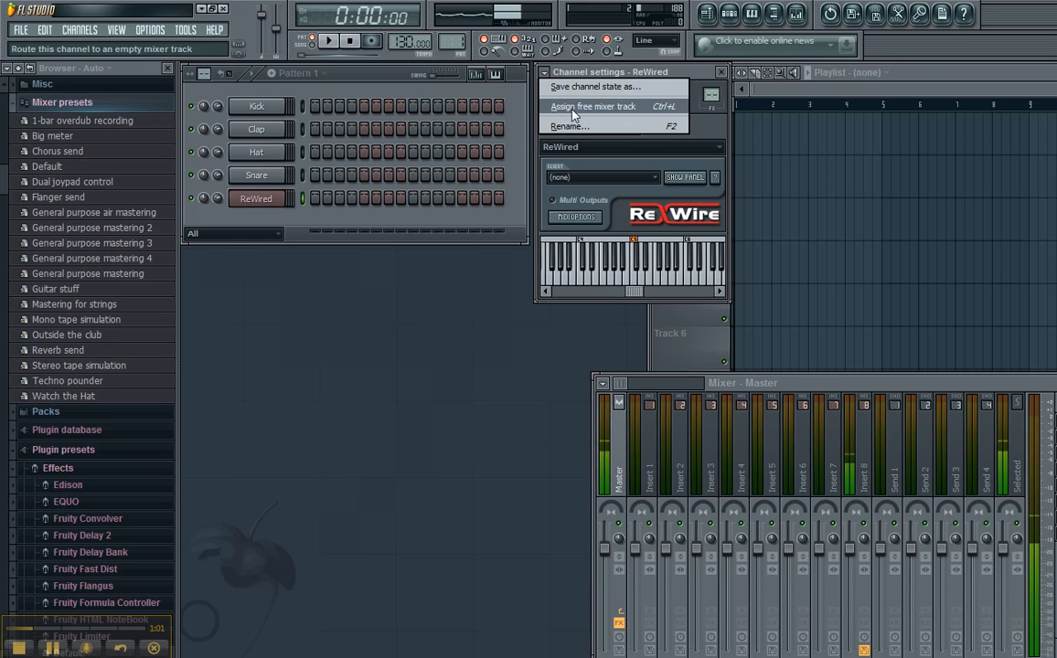
{"action": "left_click", "coordinate": [592, 106]}
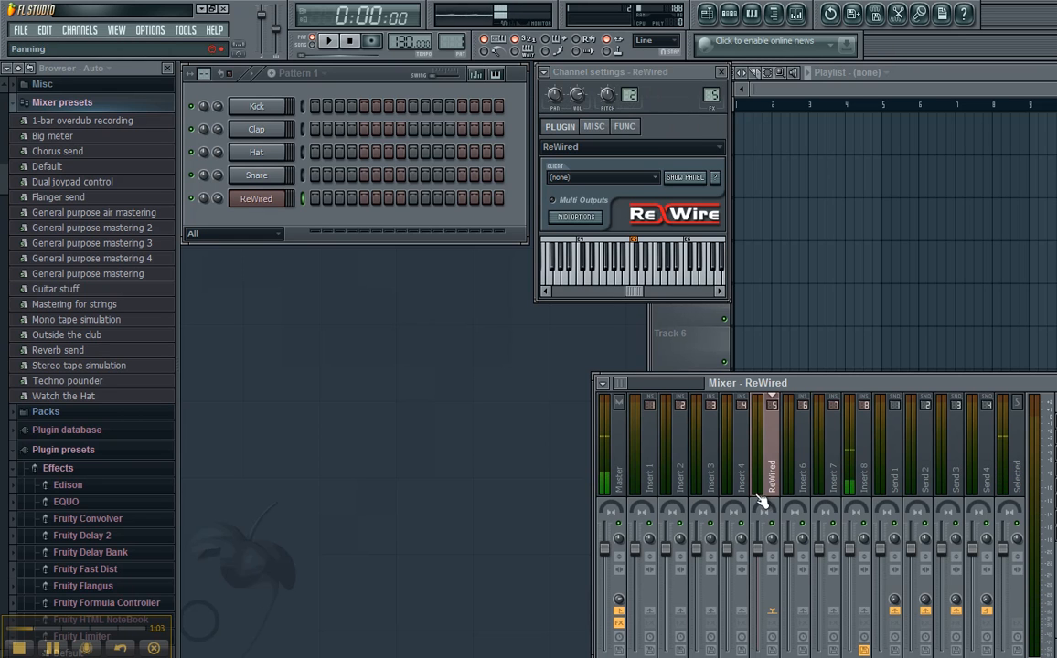
{"action": "mouse_move", "coordinate": [622, 212]}
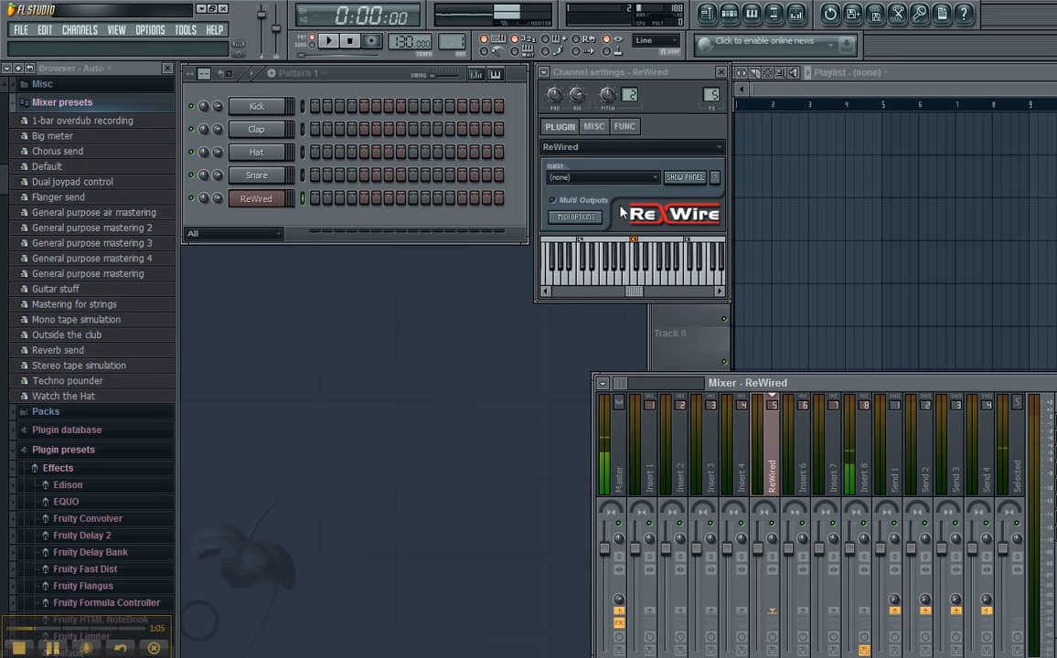
{"action": "mouse_move", "coordinate": [614, 192]}
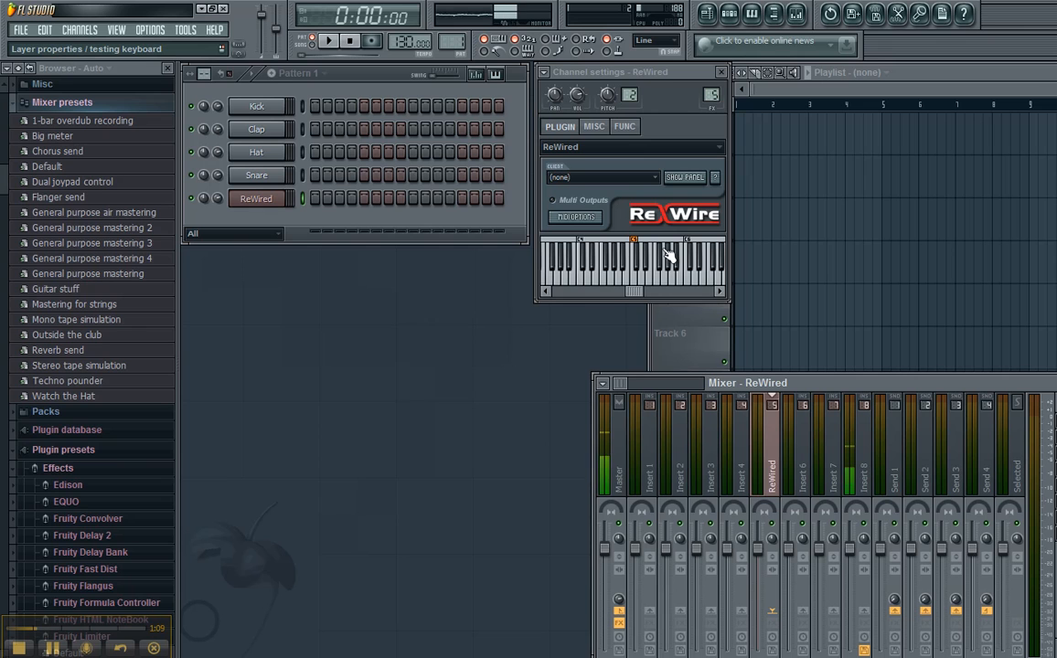
{"action": "mouse_move", "coordinate": [629, 192]}
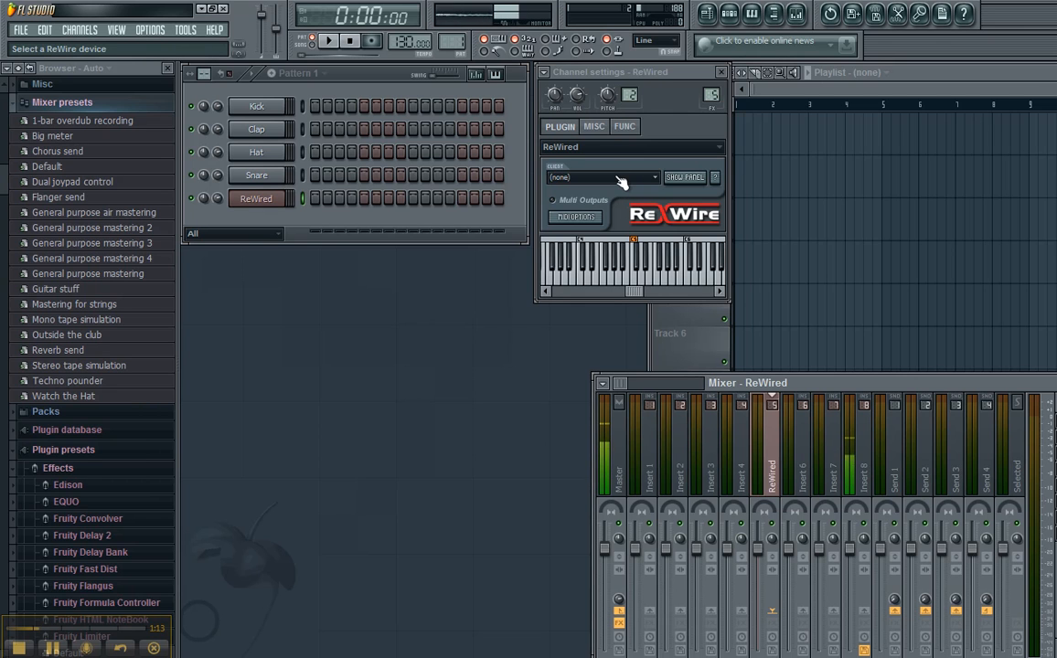
- Select Reason as the ReWire device for the ReWired channel
{"action": "left_click", "coordinate": [599, 177]}
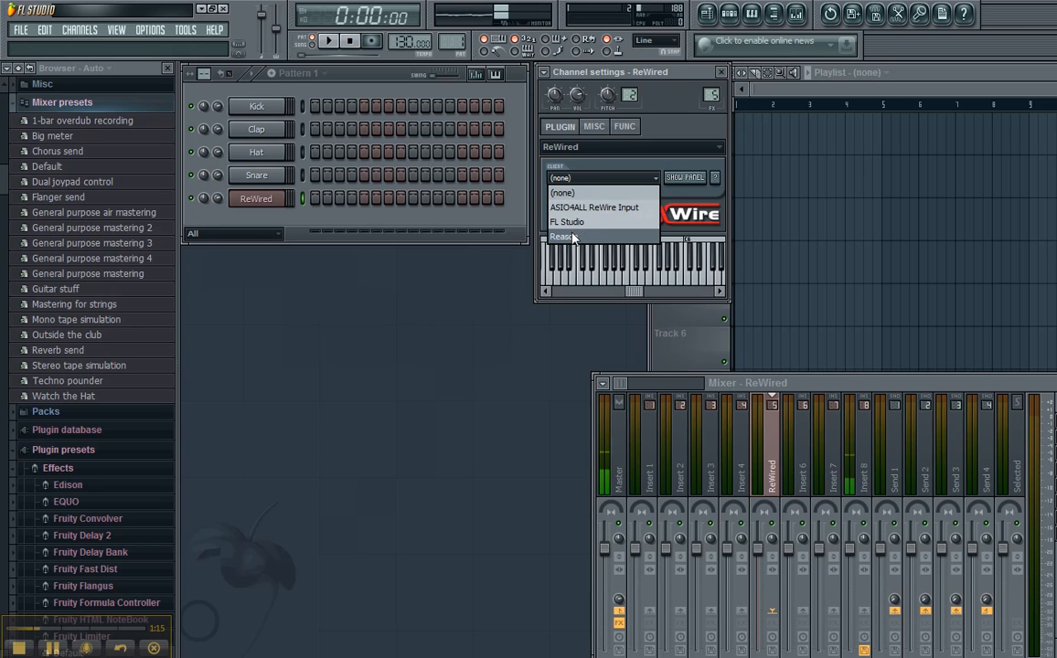
{"action": "left_click", "coordinate": [561, 238]}
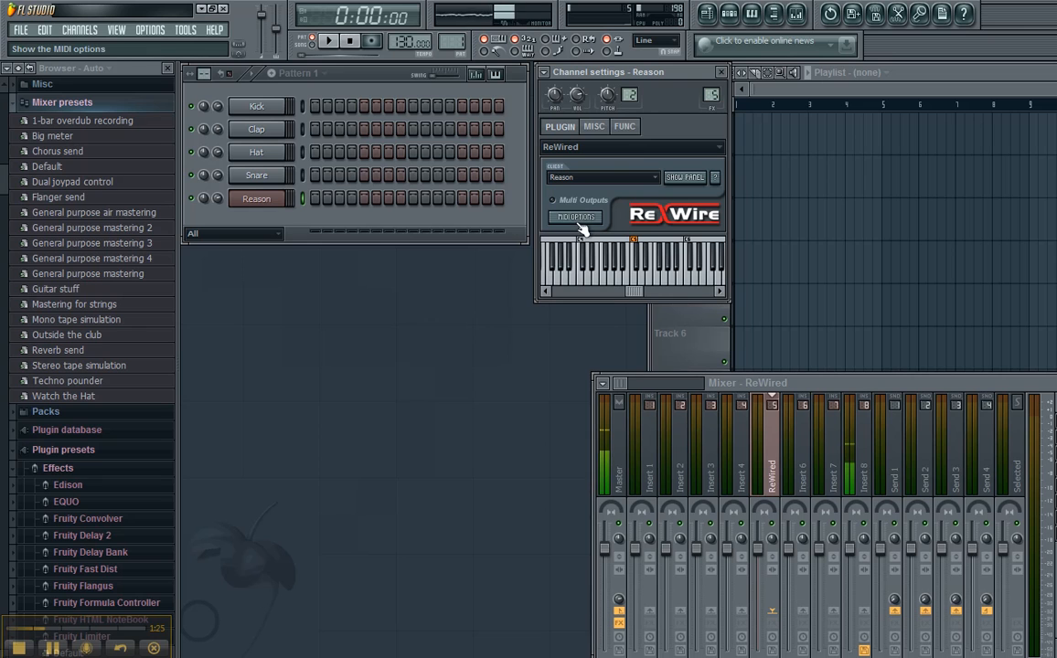
{"action": "mouse_move", "coordinate": [570, 203]}
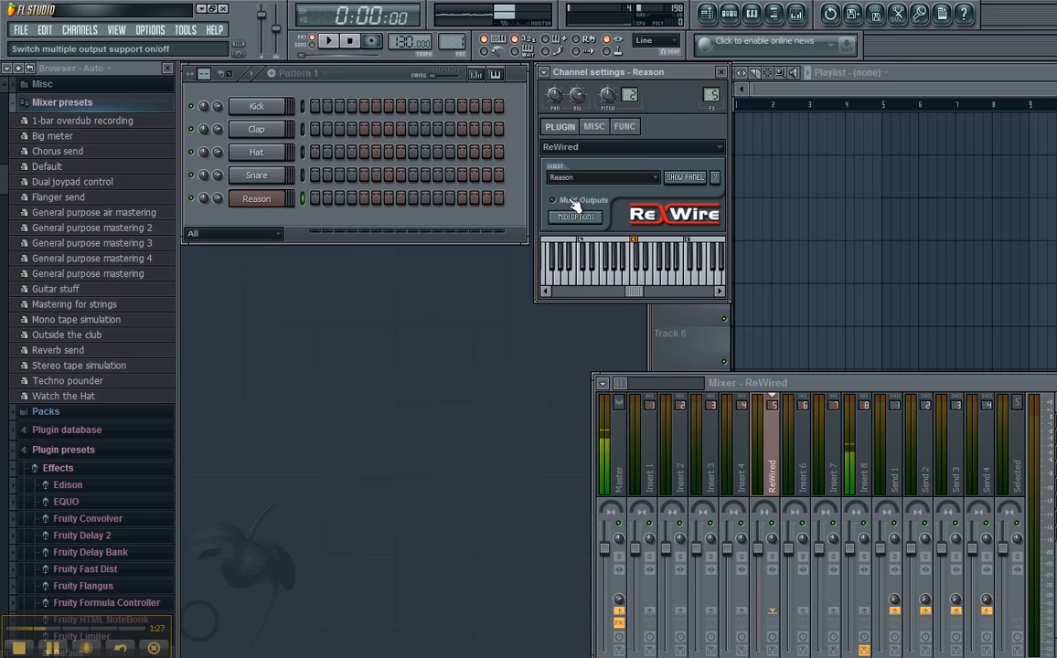
- Enable Multi Outputs, then review the channel's MIDI Settings and confirm with OK
{"action": "left_click", "coordinate": [553, 200]}
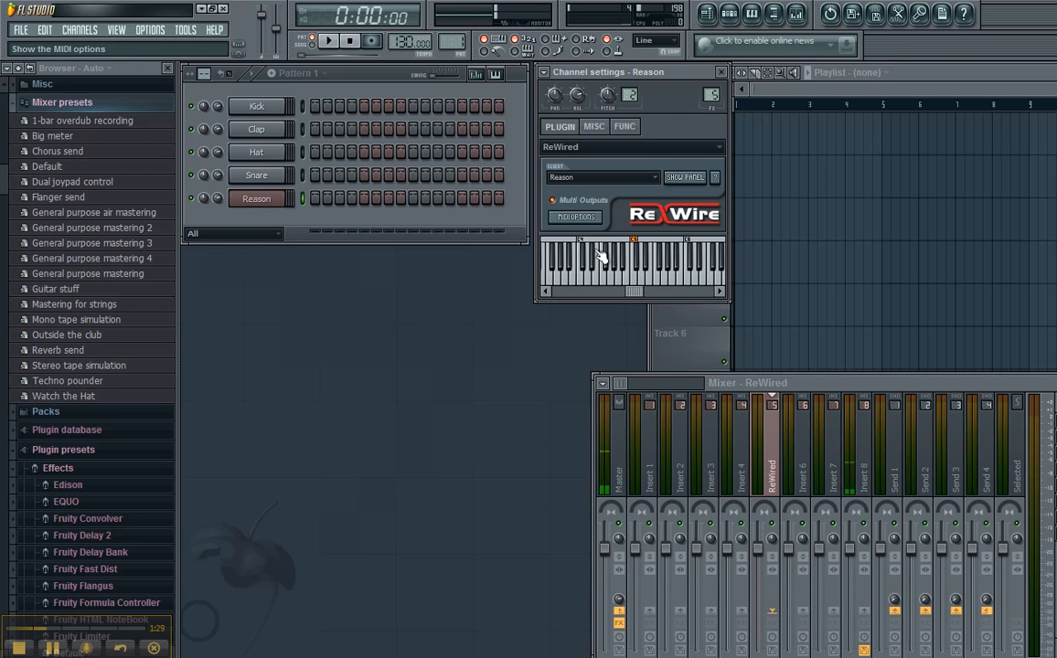
{"action": "left_click", "coordinate": [574, 216]}
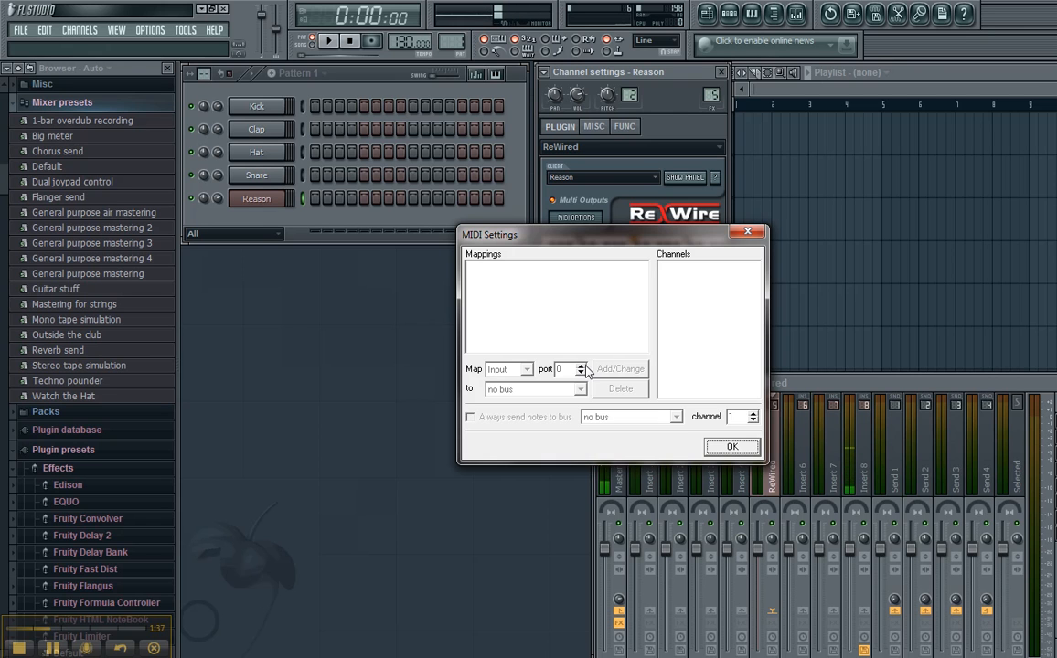
{"action": "mouse_move", "coordinate": [566, 378]}
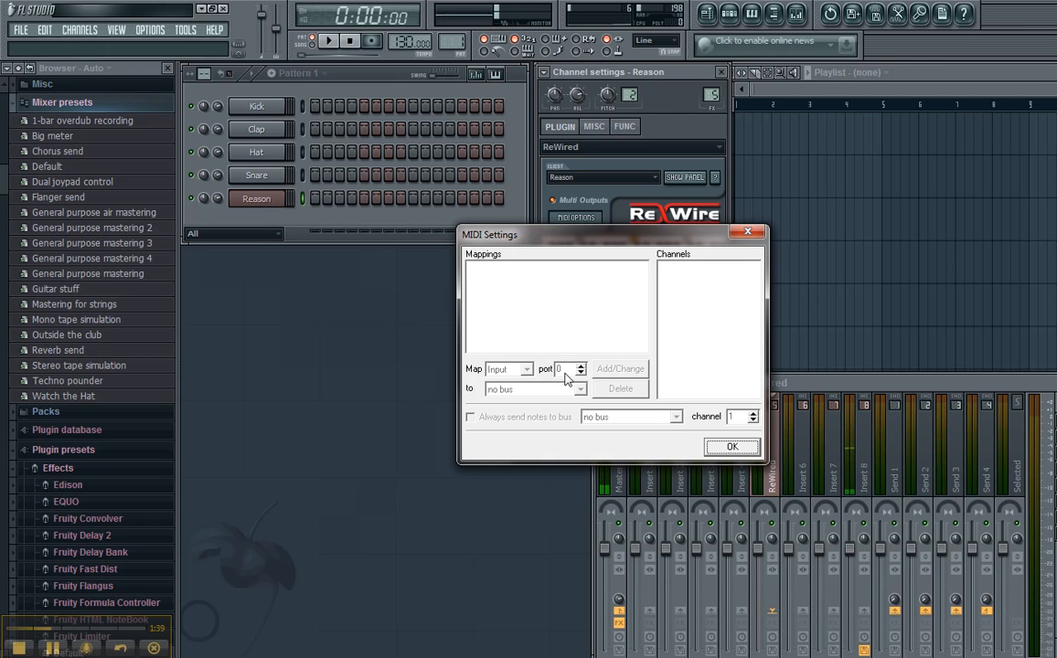
{"action": "mouse_move", "coordinate": [515, 378]}
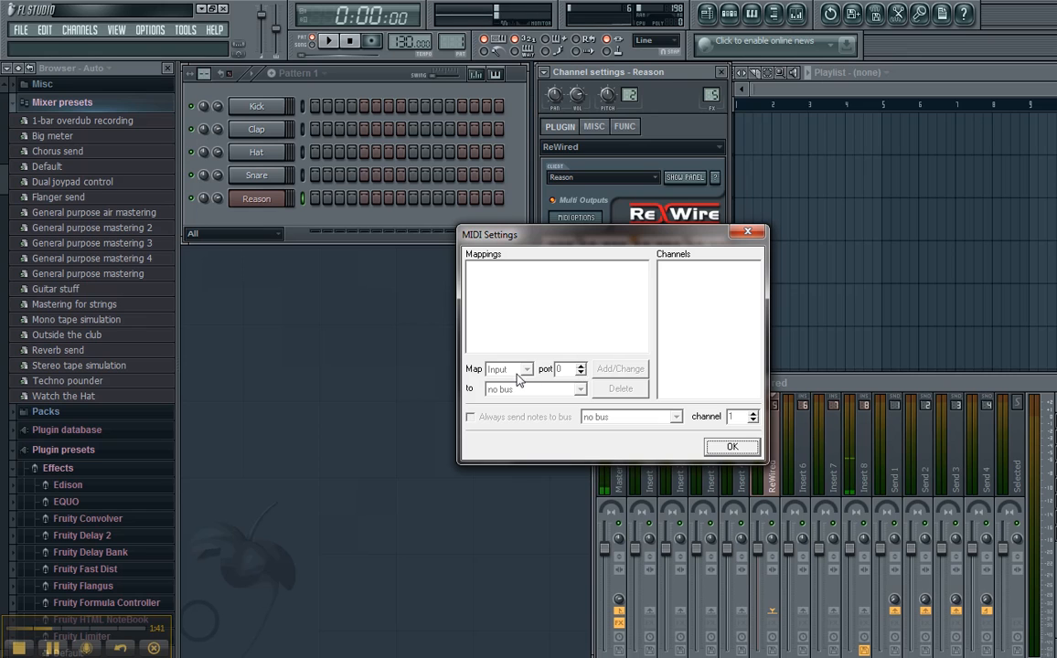
{"action": "mouse_move", "coordinate": [522, 383]}
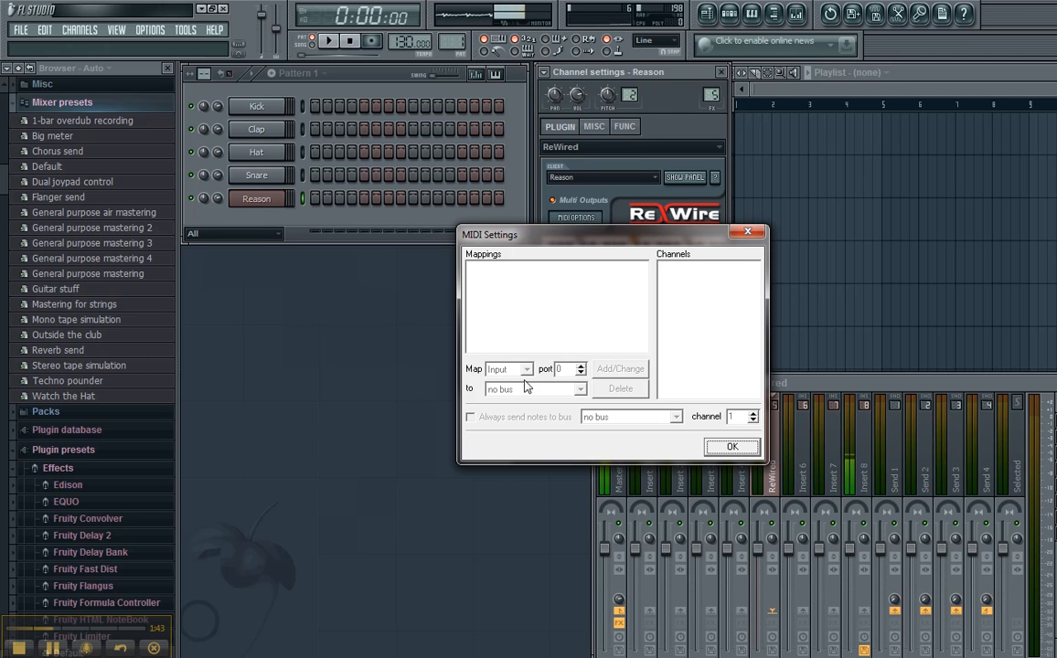
{"action": "mouse_move", "coordinate": [629, 362]}
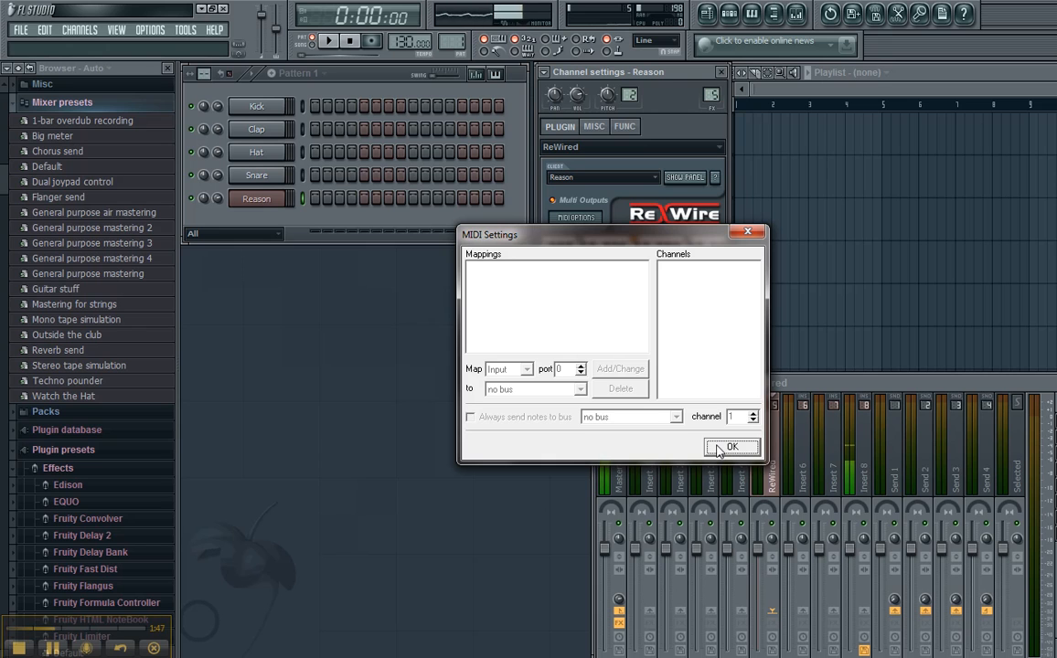
{"action": "left_click", "coordinate": [732, 446]}
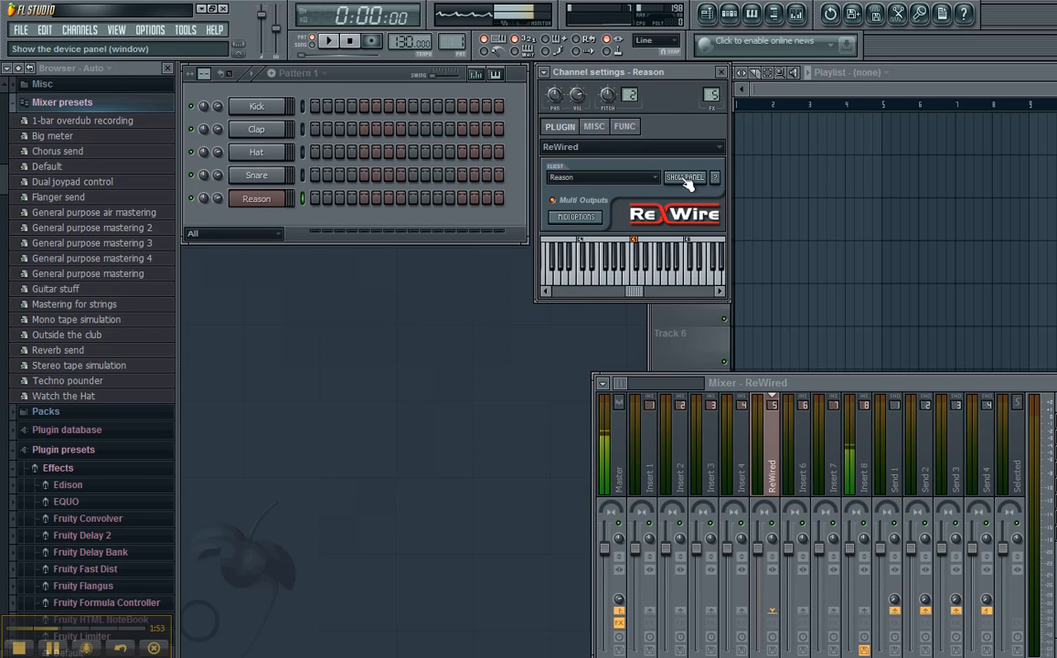
- Launch Reason via Show HW and dismiss its MIDI input and control surface warnings
{"action": "left_click", "coordinate": [684, 178]}
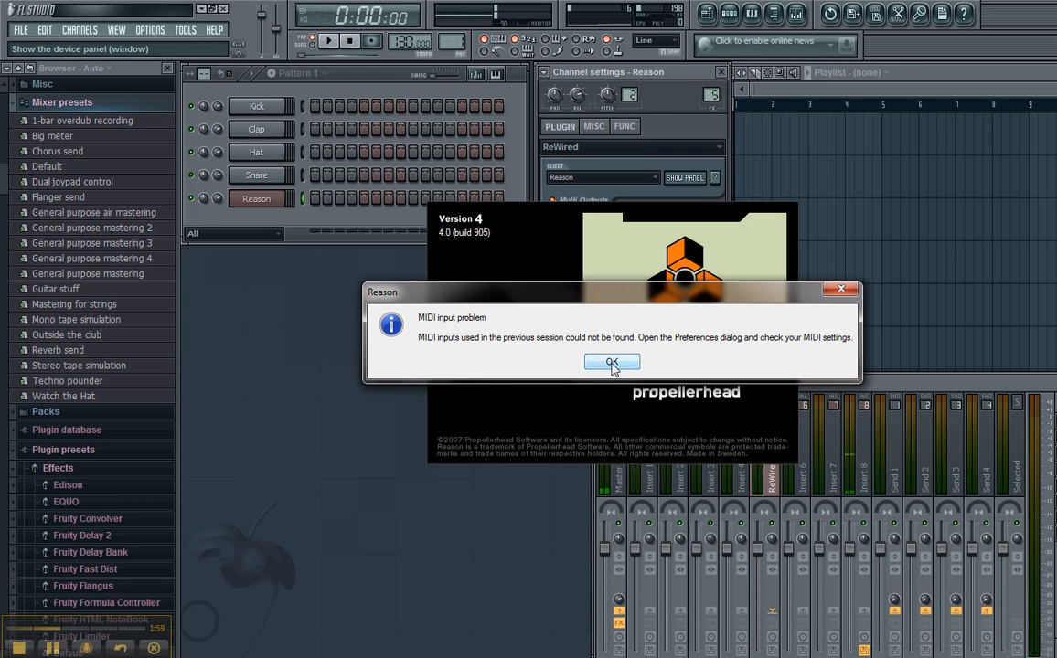
{"action": "left_click", "coordinate": [611, 362]}
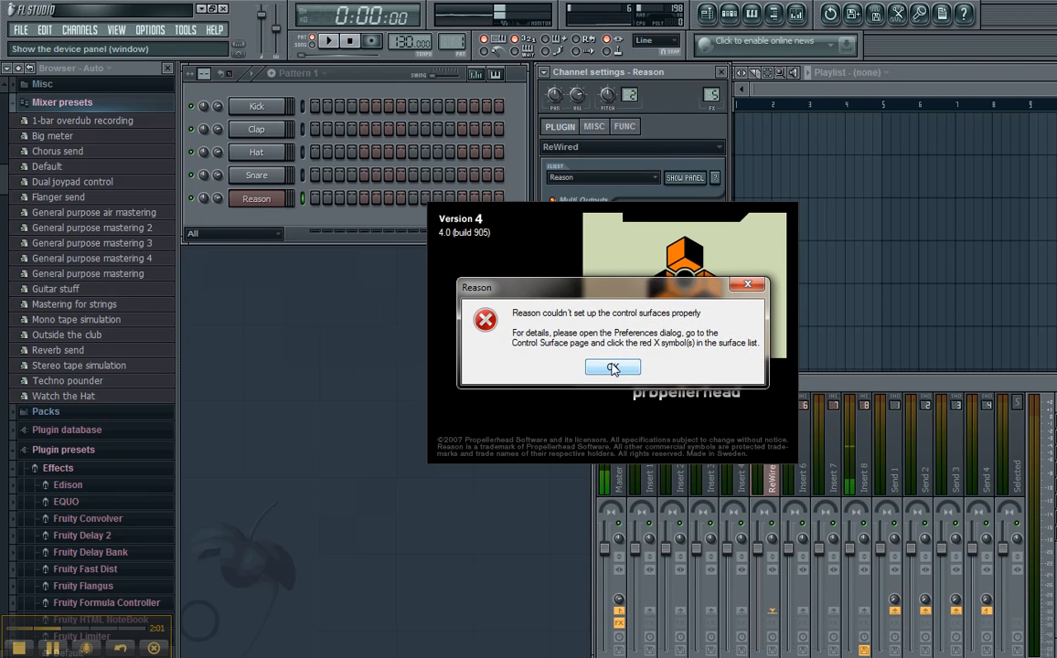
{"action": "left_click", "coordinate": [613, 365]}
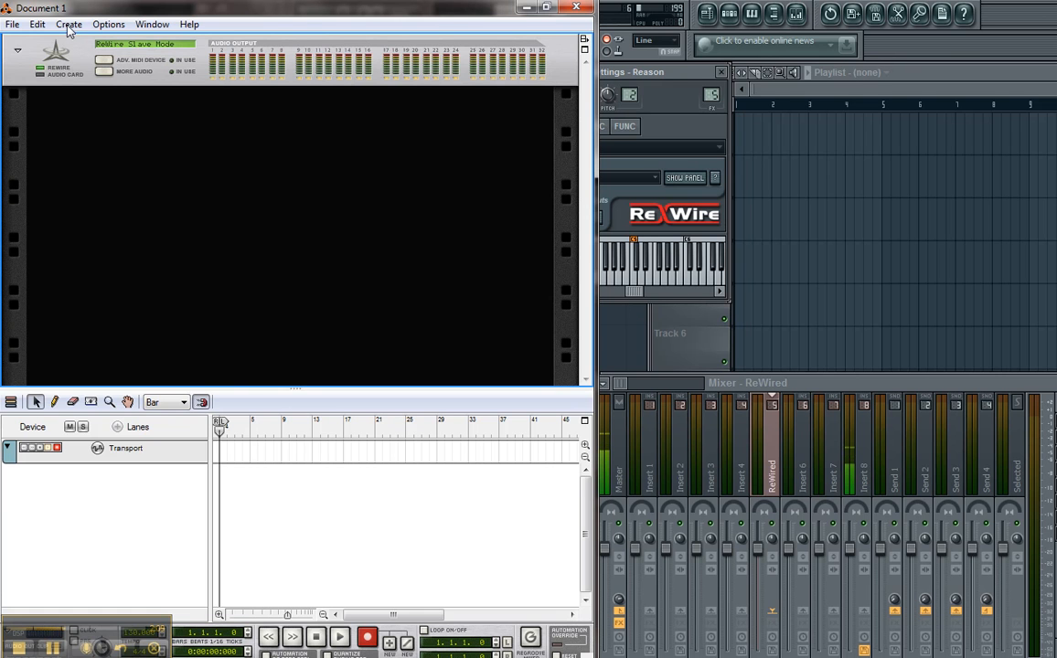
- Create a Mixer 14:2 device in Reason's rack, then return to FL Studio
{"action": "left_click", "coordinate": [70, 24]}
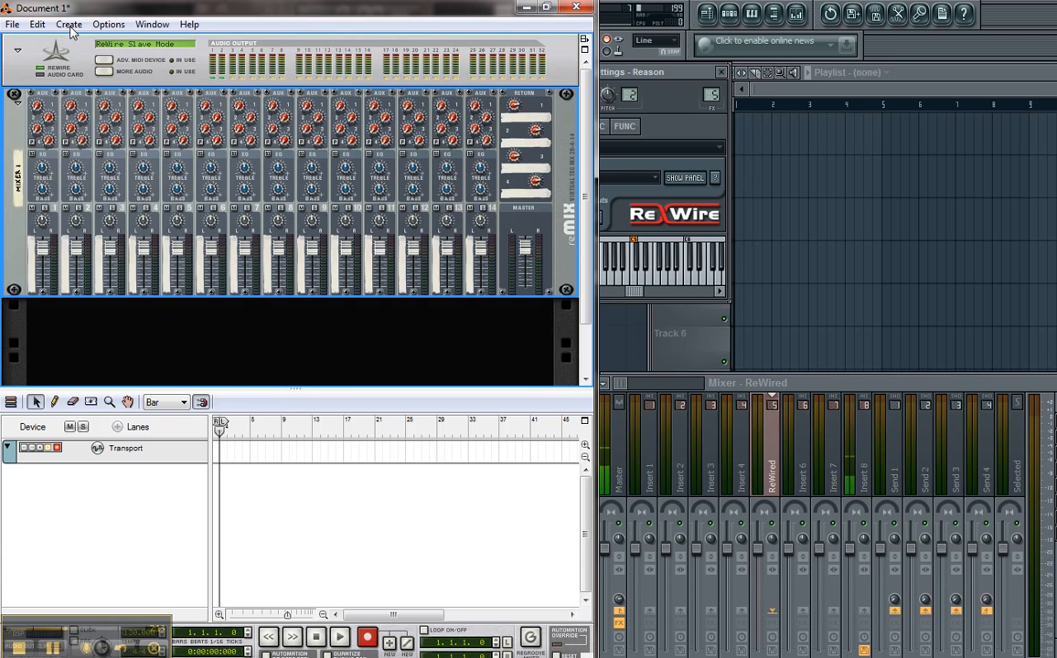
{"action": "left_click", "coordinate": [70, 24]}
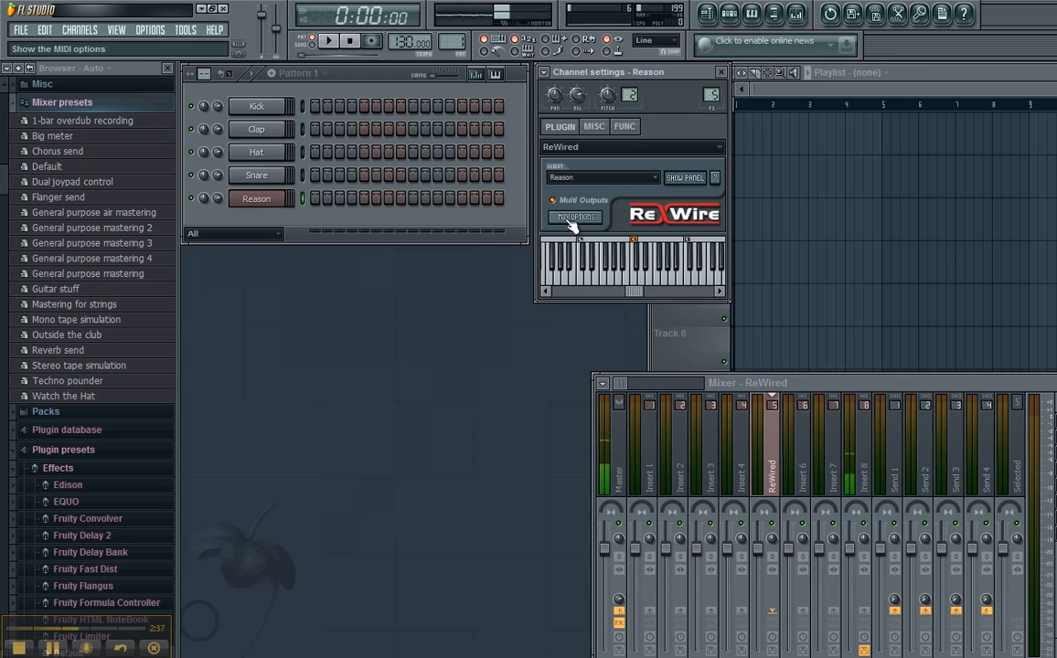
- Map MIDI input port 10 to the Reason 6 bus with Add/Change in ReWired's MIDI Settings
{"action": "left_click", "coordinate": [575, 217]}
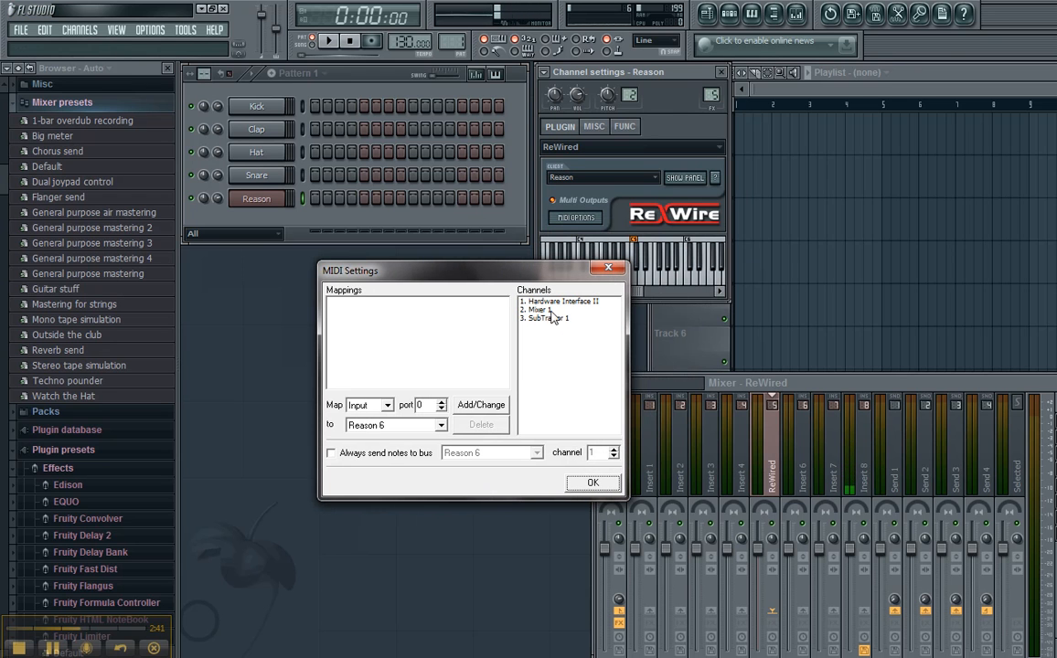
{"action": "left_click", "coordinate": [547, 318]}
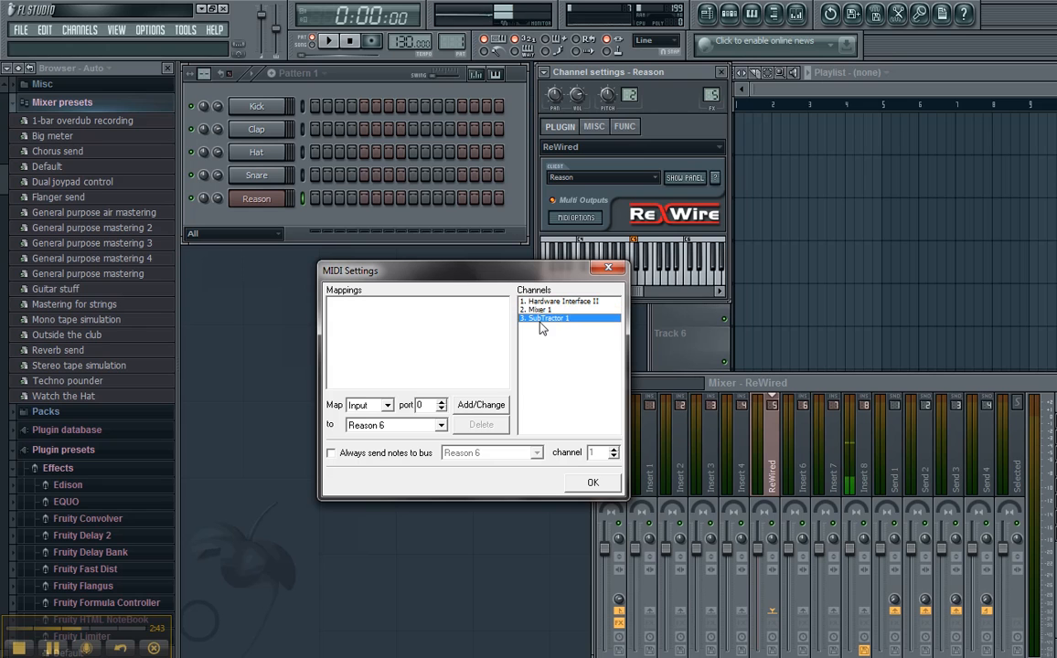
{"action": "left_click", "coordinate": [541, 309]}
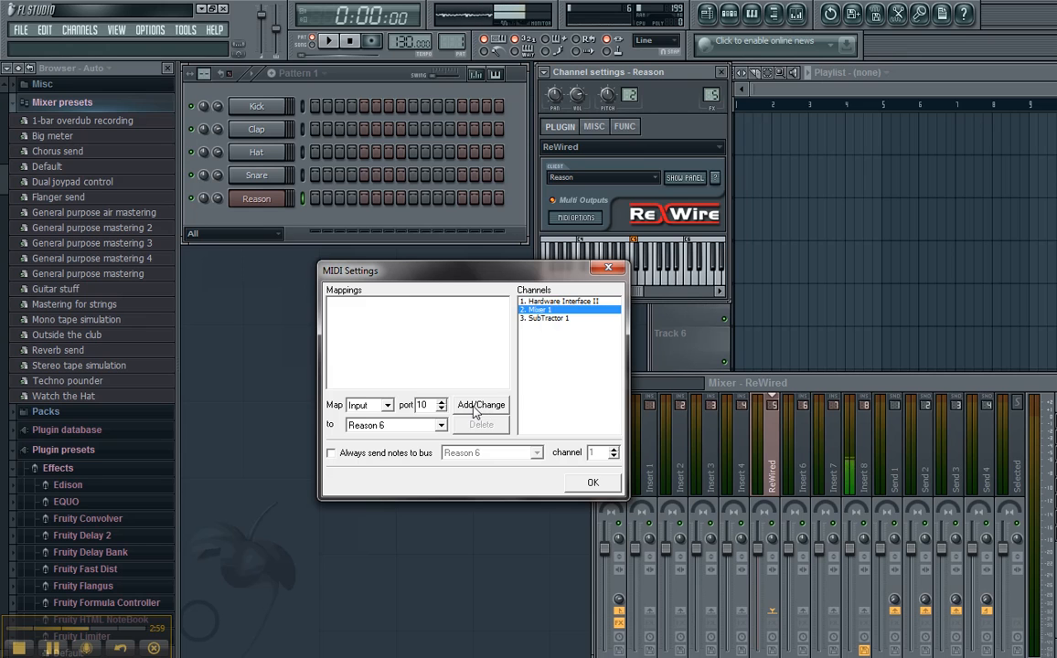
{"action": "left_click", "coordinate": [479, 405]}
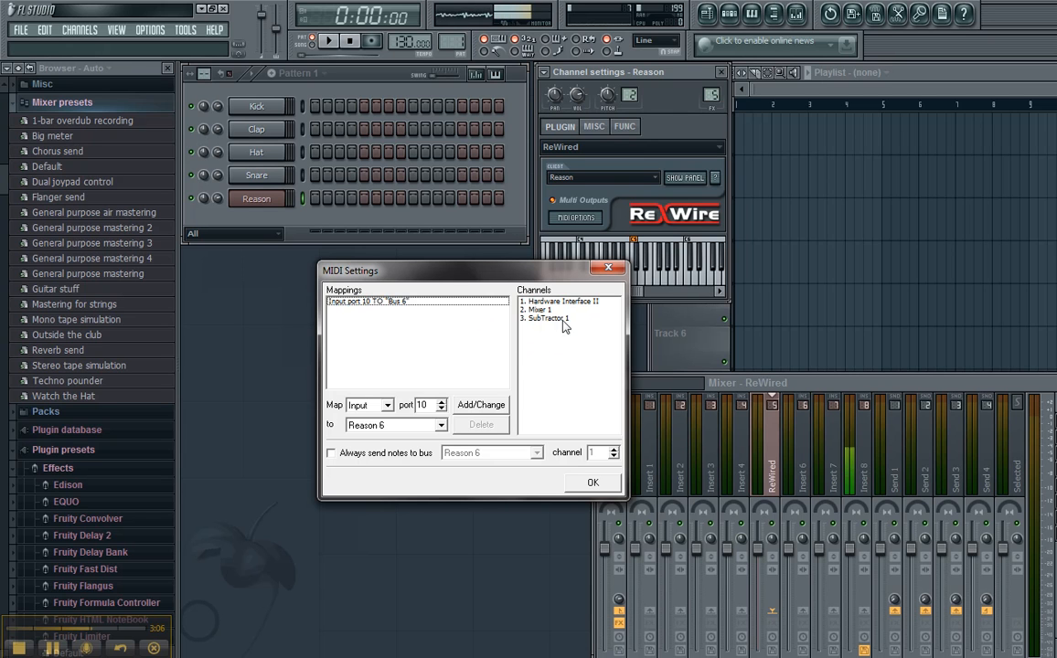
- Leave SubTractor 1 selected in the Channels list after checking Hardware Interface
{"action": "left_click", "coordinate": [545, 318]}
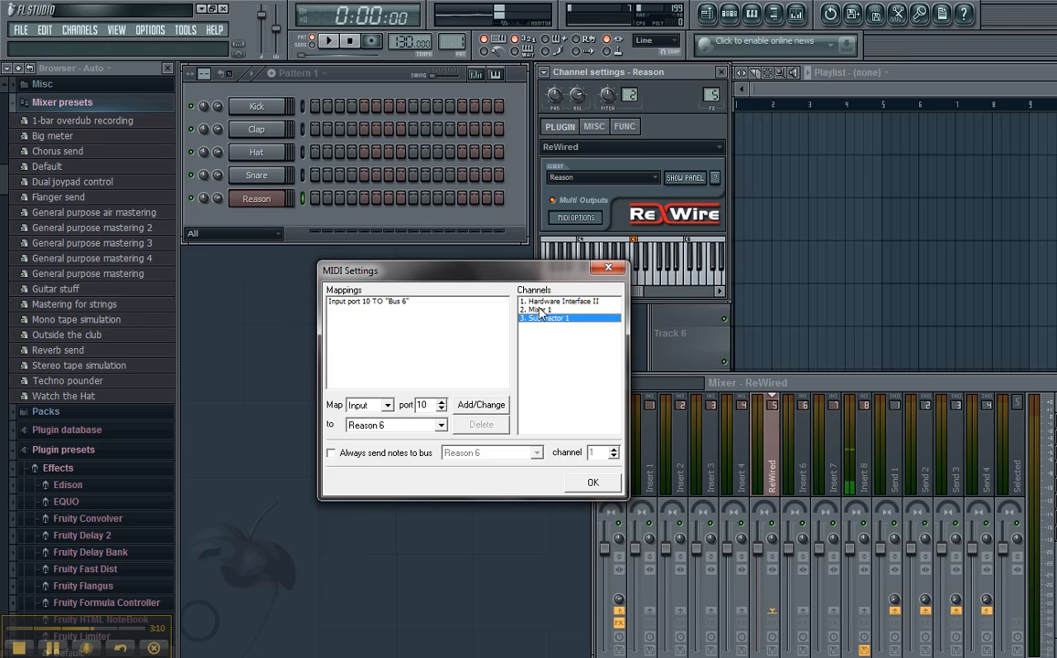
{"action": "left_click", "coordinate": [561, 300]}
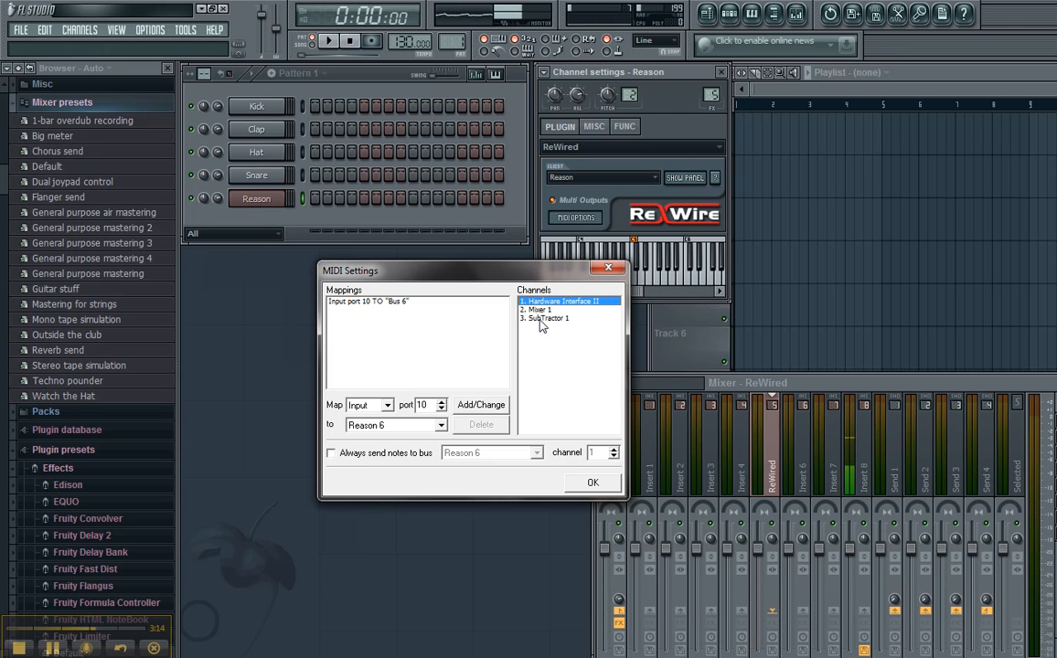
{"action": "left_click", "coordinate": [546, 318]}
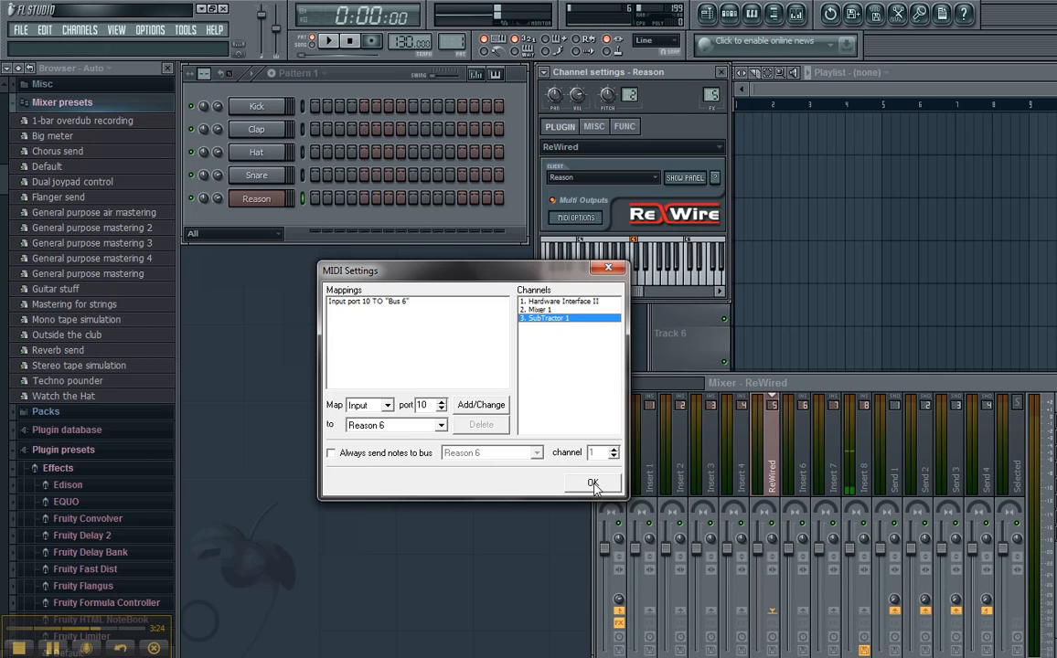
- Add a MIDI Out channel to the rack and play a test note on its keyboard
{"action": "left_click", "coordinate": [81, 29]}
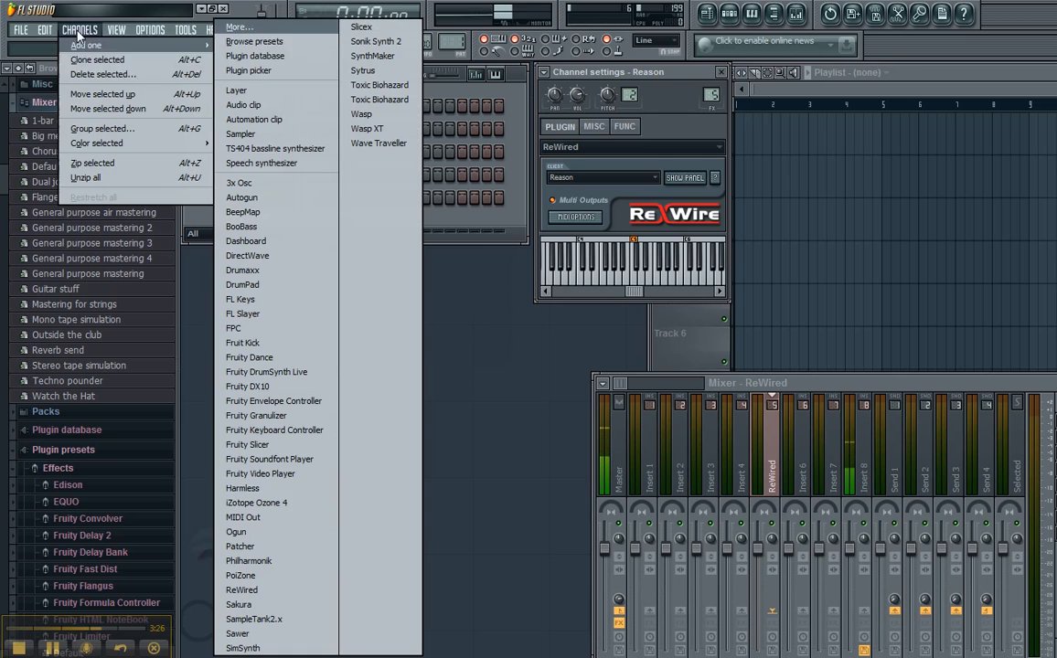
{"action": "left_click", "coordinate": [241, 516]}
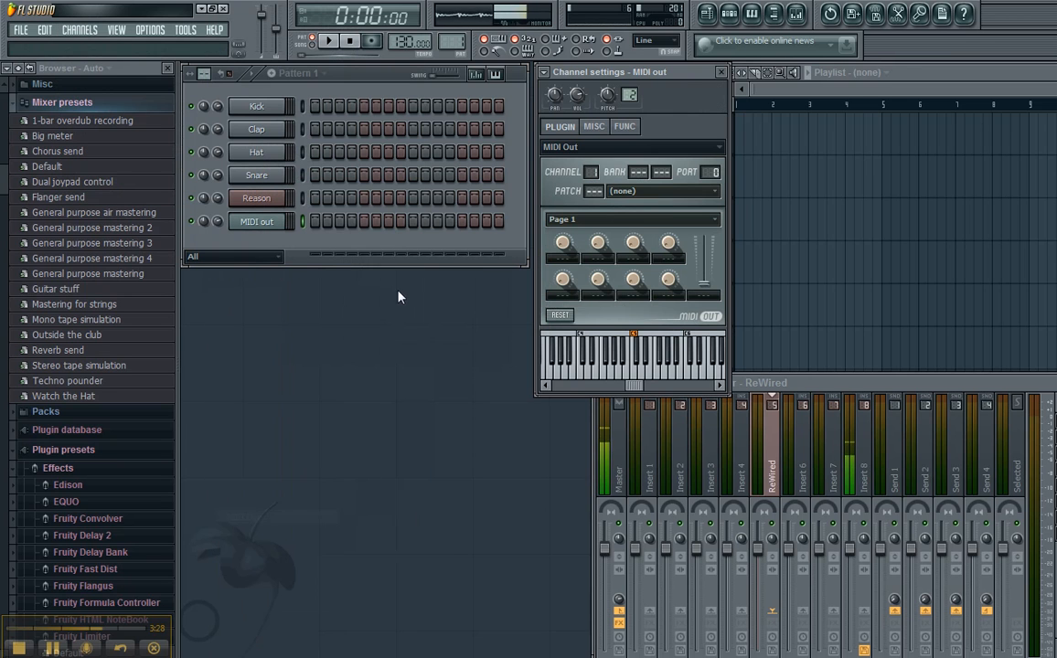
{"action": "left_click", "coordinate": [713, 172]}
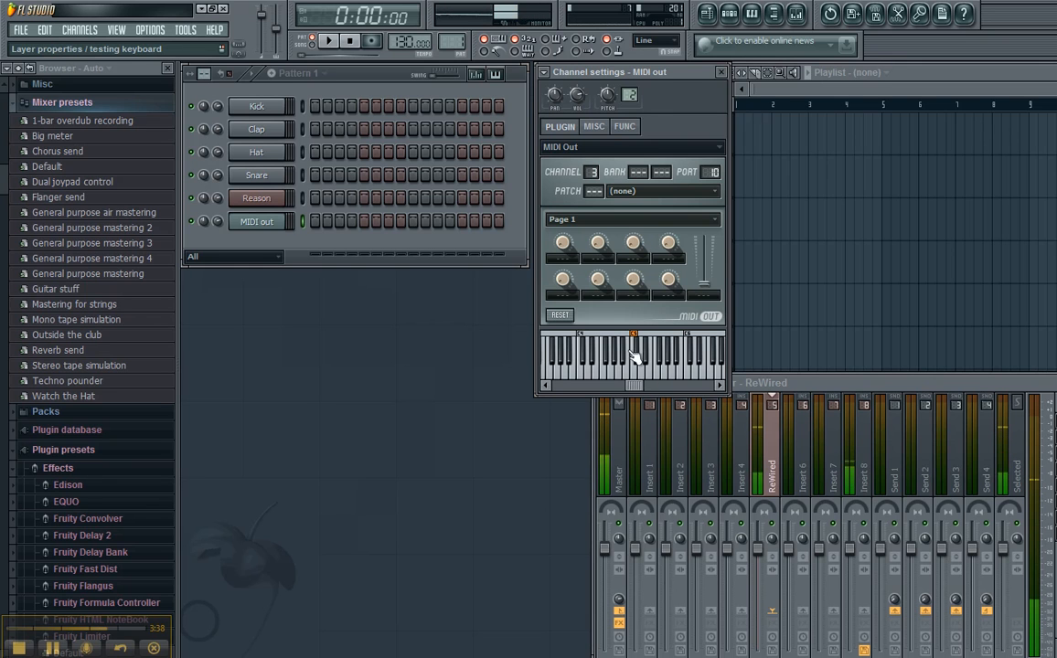
{"action": "left_click", "coordinate": [640, 356]}
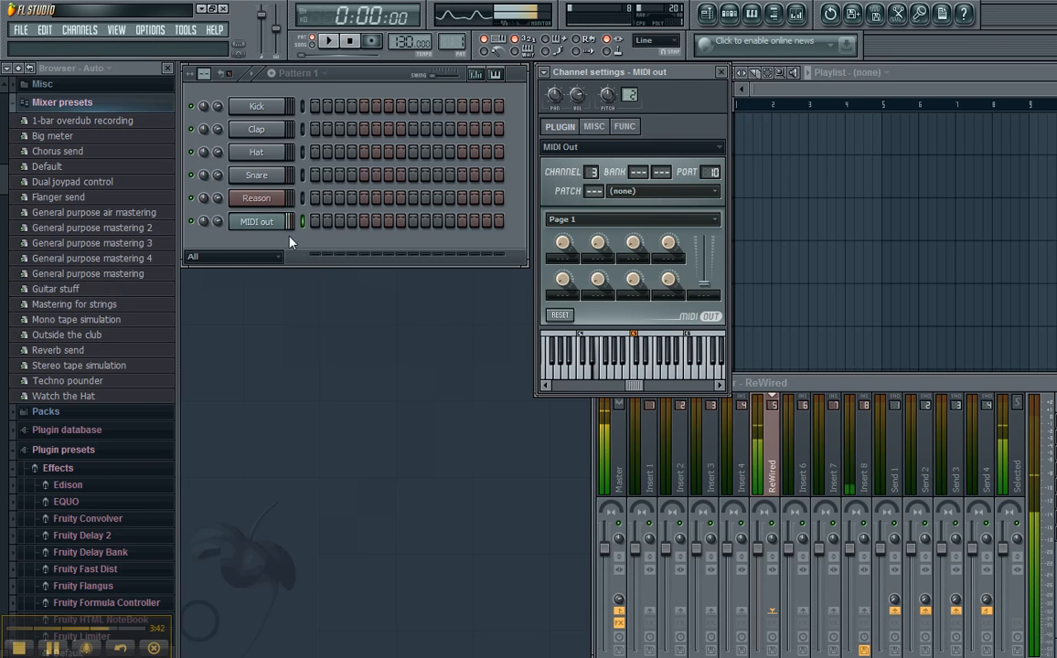
{"action": "left_click", "coordinate": [256, 198]}
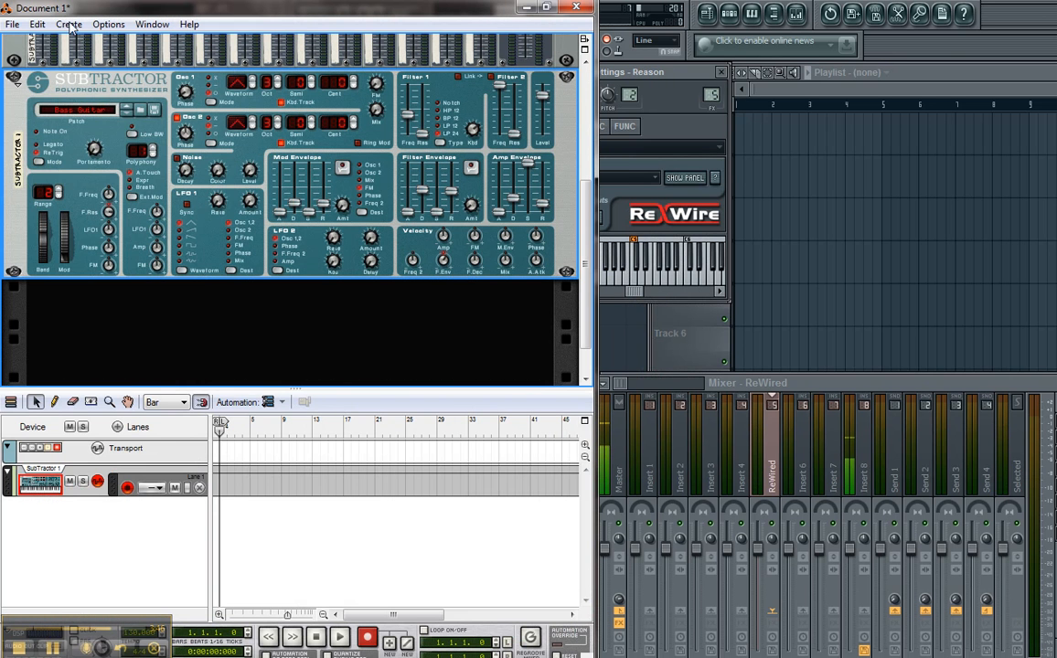
- Create an NN-XT Advanced Sampler in Reason loaded with a Strings patch
{"action": "left_click", "coordinate": [70, 25]}
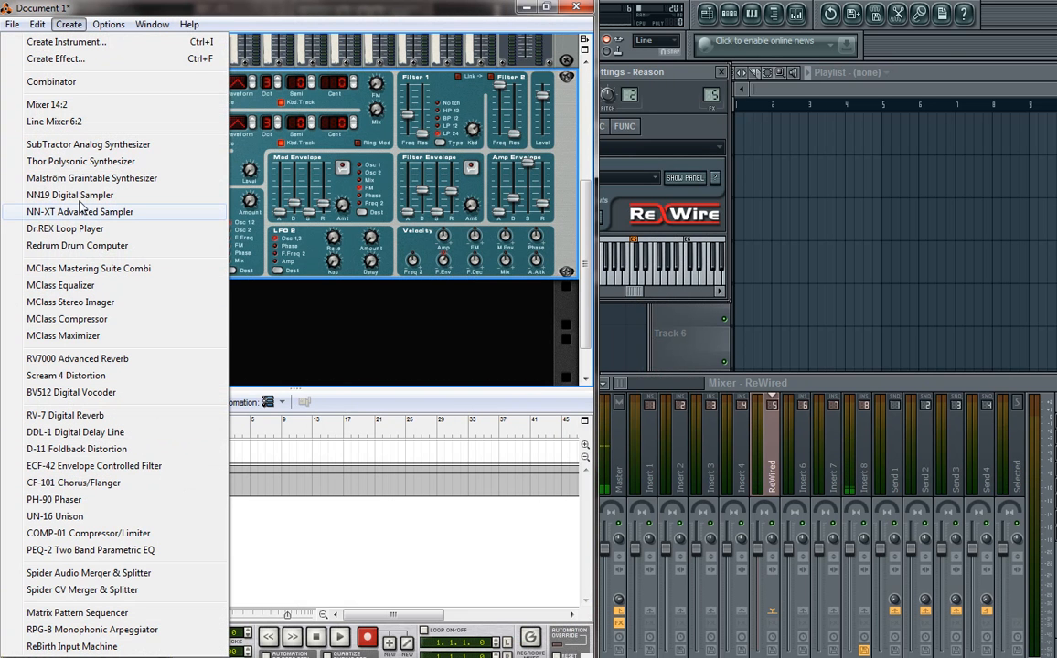
{"action": "left_click", "coordinate": [88, 142]}
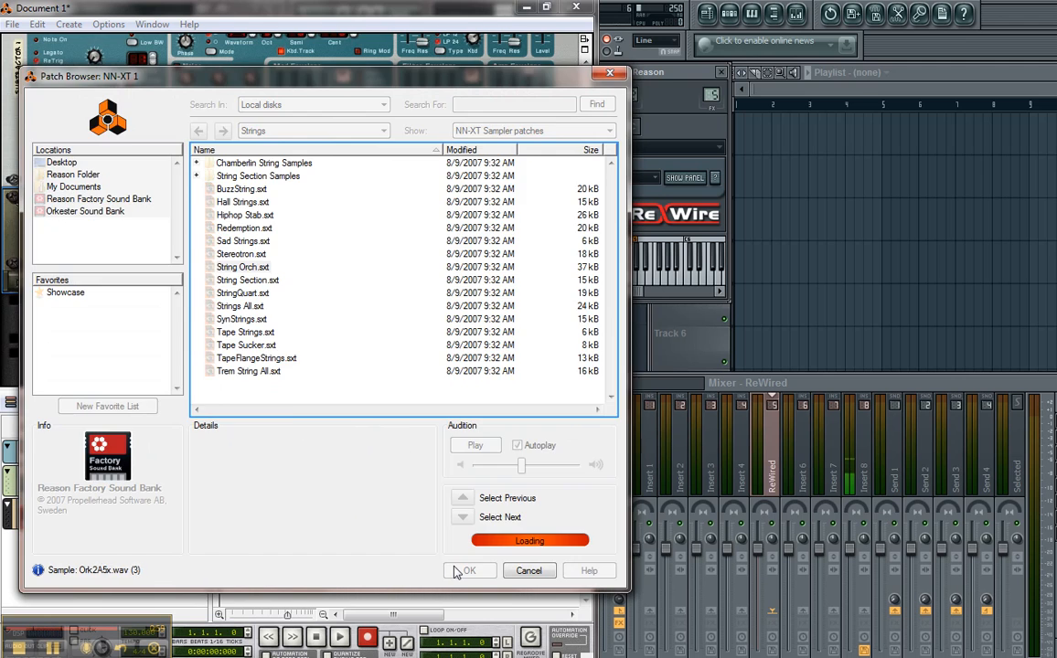
{"action": "left_click", "coordinate": [468, 571]}
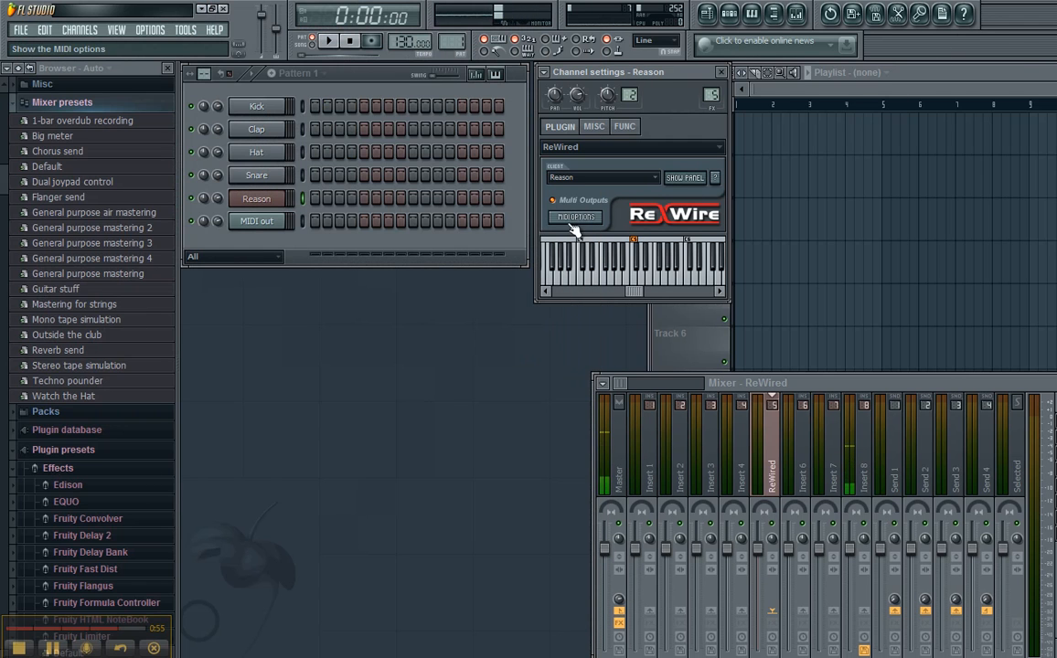
- Enable the NN-XT 1 channel in ReWired's MIDI Settings in FL Studio
{"action": "left_click", "coordinate": [574, 217]}
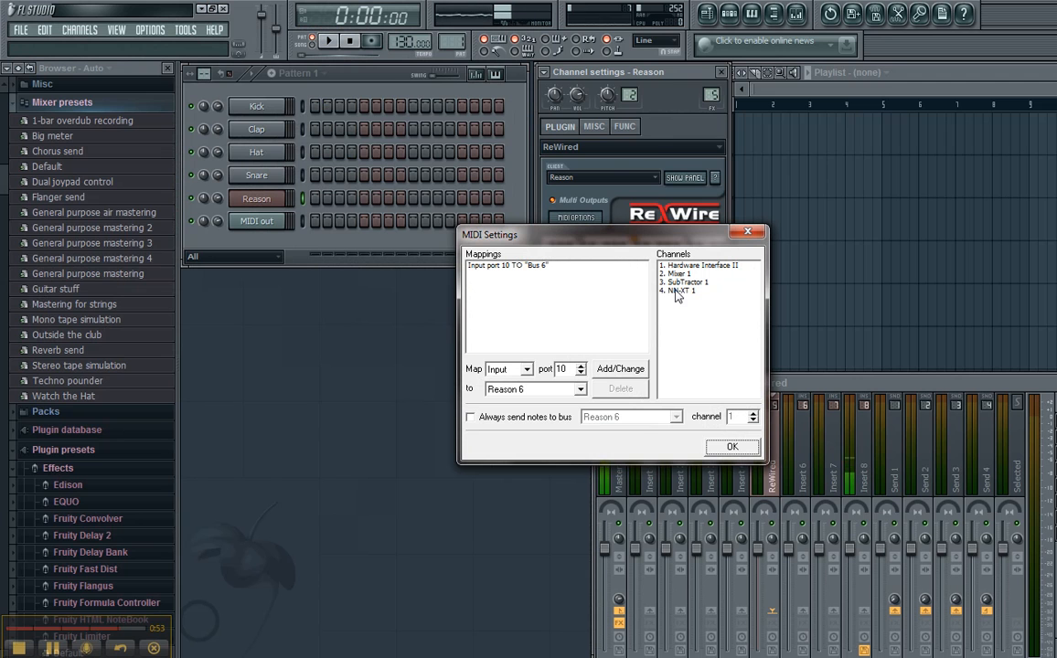
{"action": "left_click", "coordinate": [680, 291]}
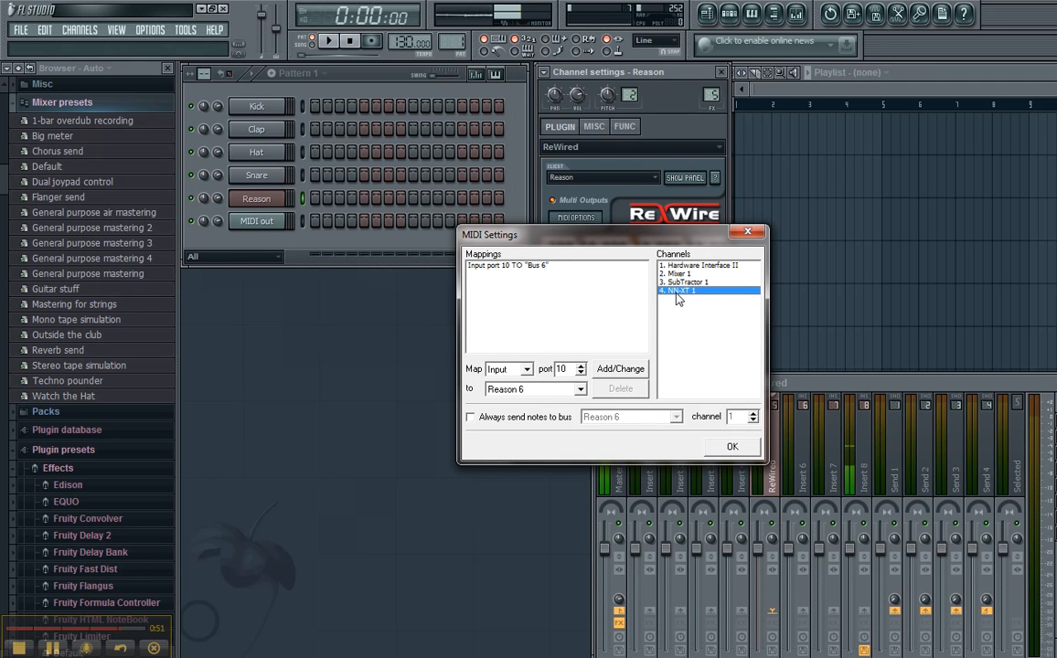
{"action": "left_click", "coordinate": [731, 447]}
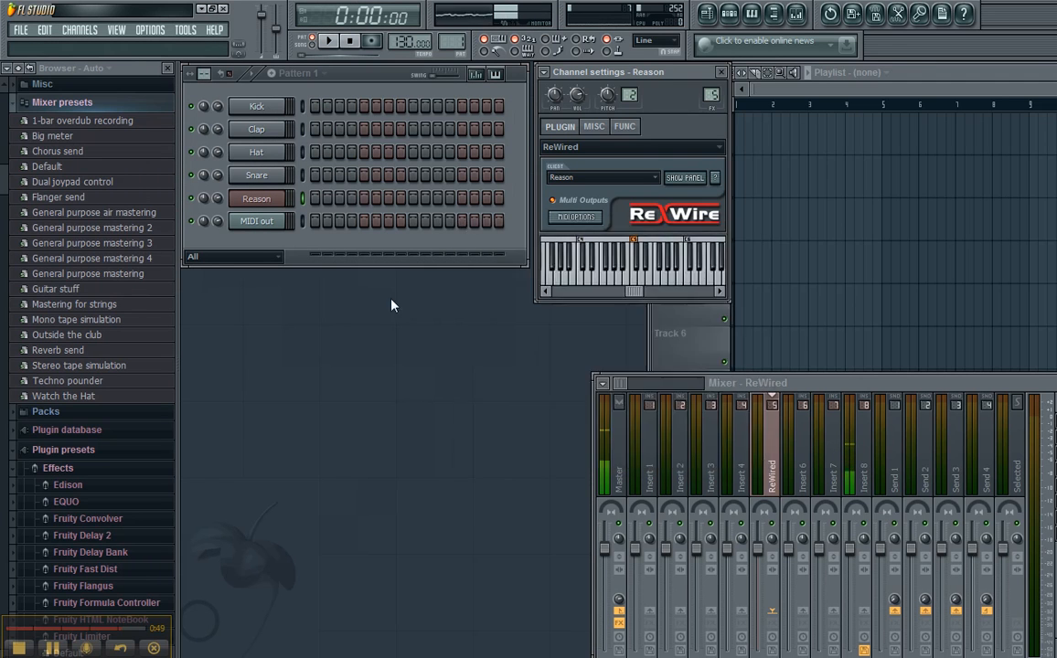
- Clone the MIDI Out channel into MIDI out #2 and set its output port
{"action": "left_click", "coordinate": [256, 221]}
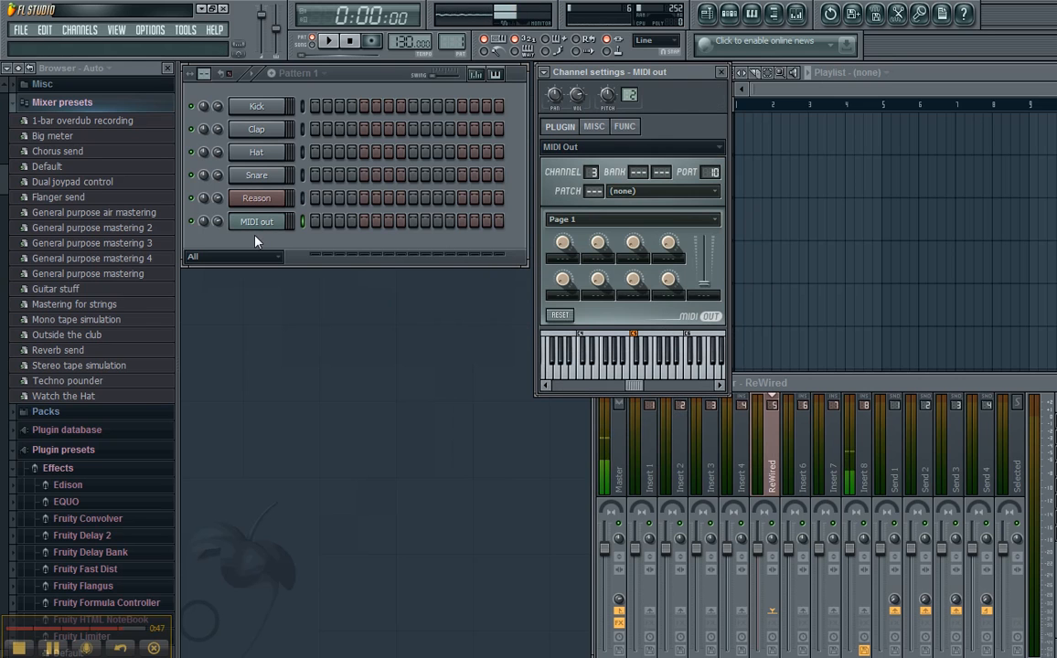
{"action": "right_click", "coordinate": [256, 221]}
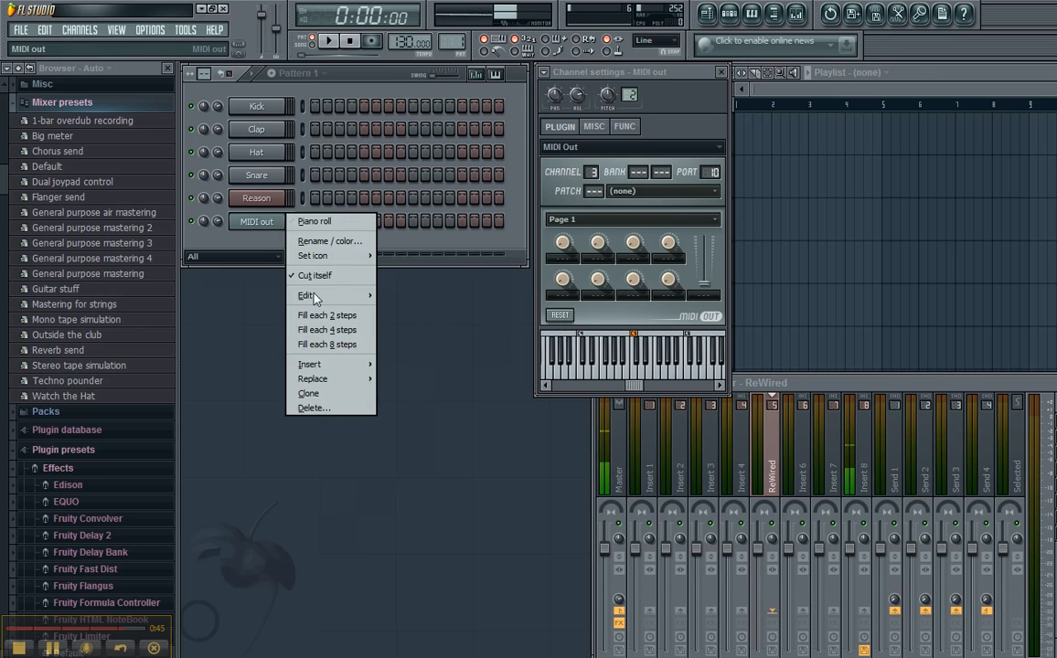
{"action": "left_click", "coordinate": [309, 393]}
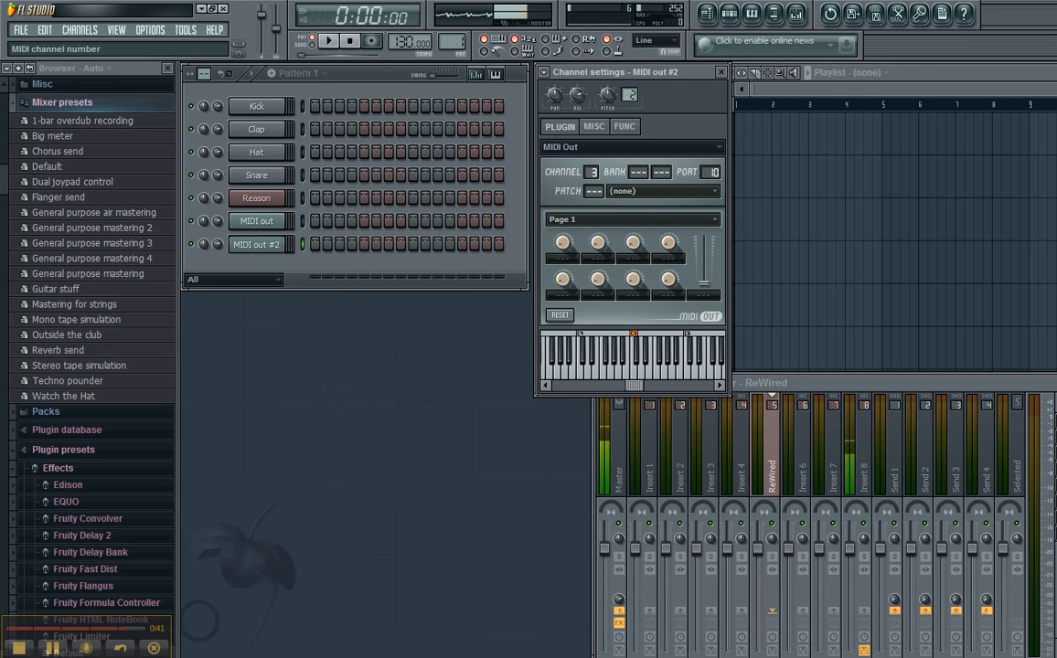
{"action": "left_click", "coordinate": [593, 172]}
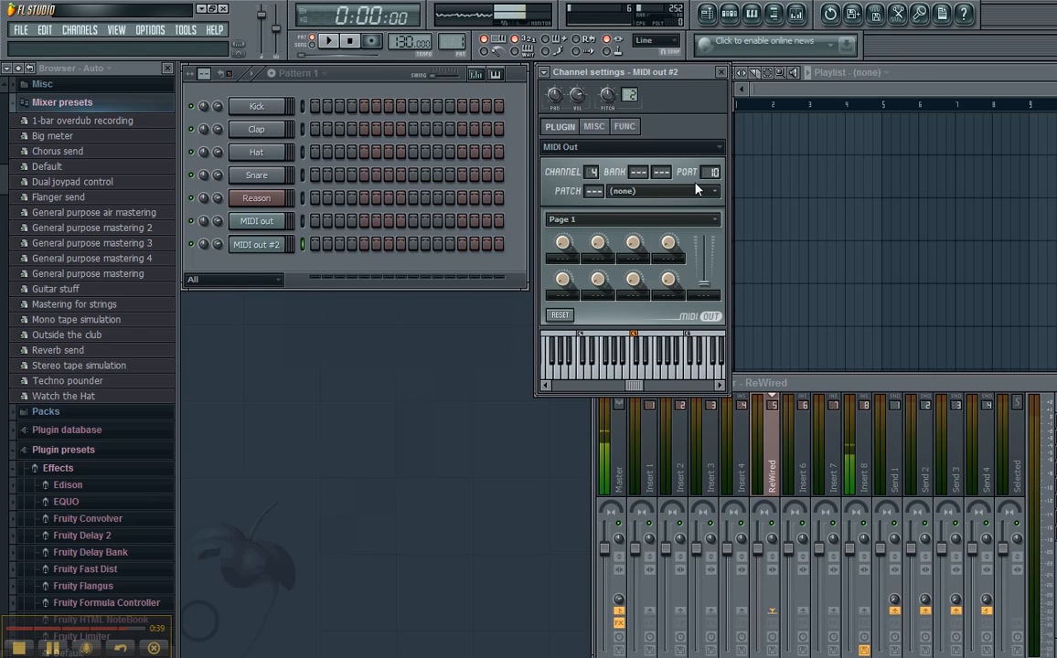
{"action": "mouse_move", "coordinate": [513, 313]}
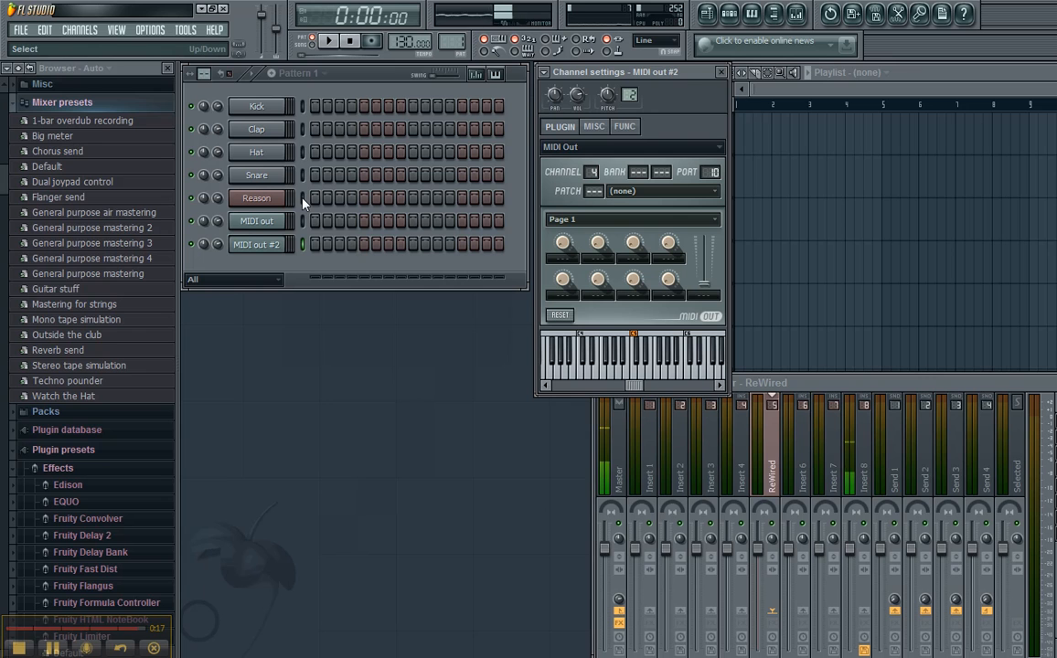
{"action": "left_click", "coordinate": [18, 30]}
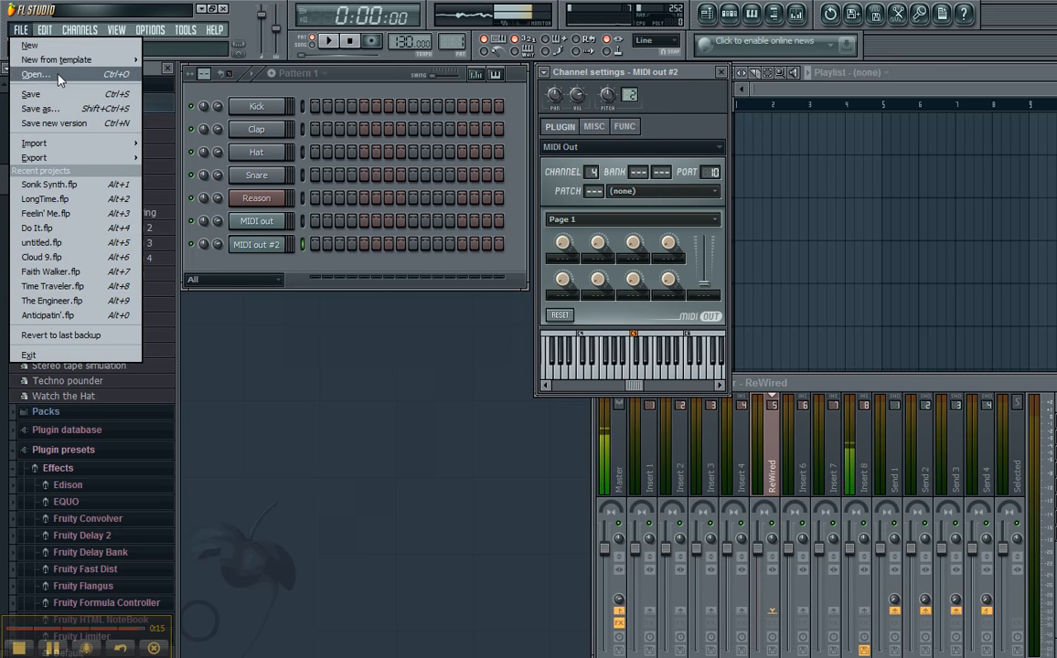
{"action": "mouse_move", "coordinate": [57, 59]}
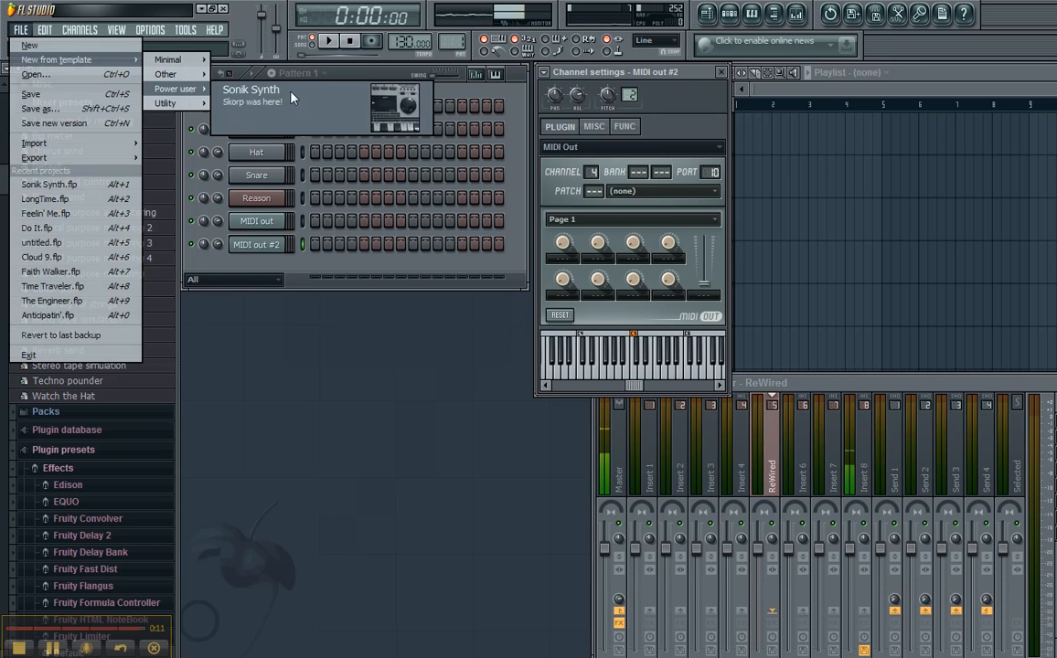
{"action": "left_click", "coordinate": [374, 268]}
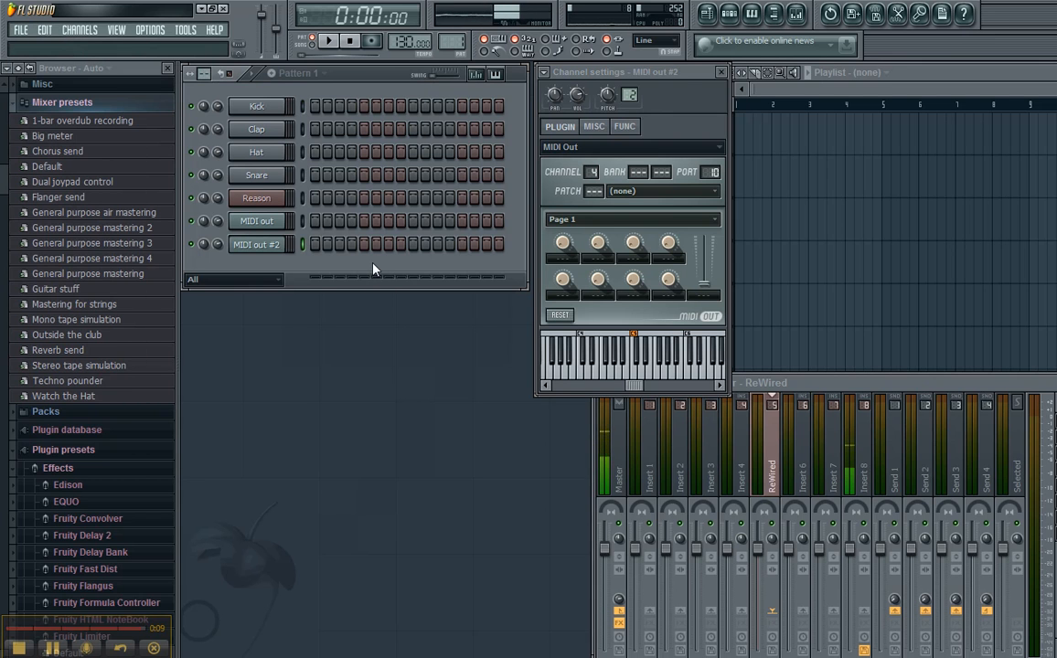